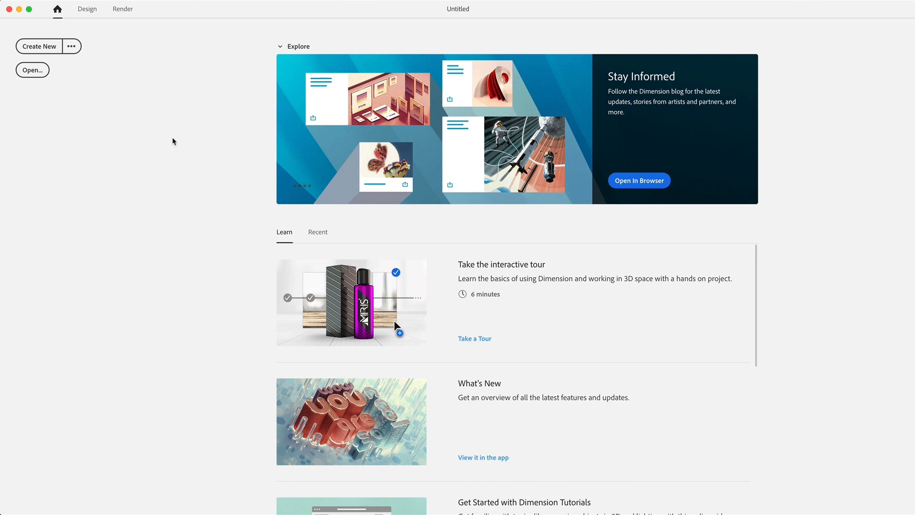
mouse_move(171, 132)
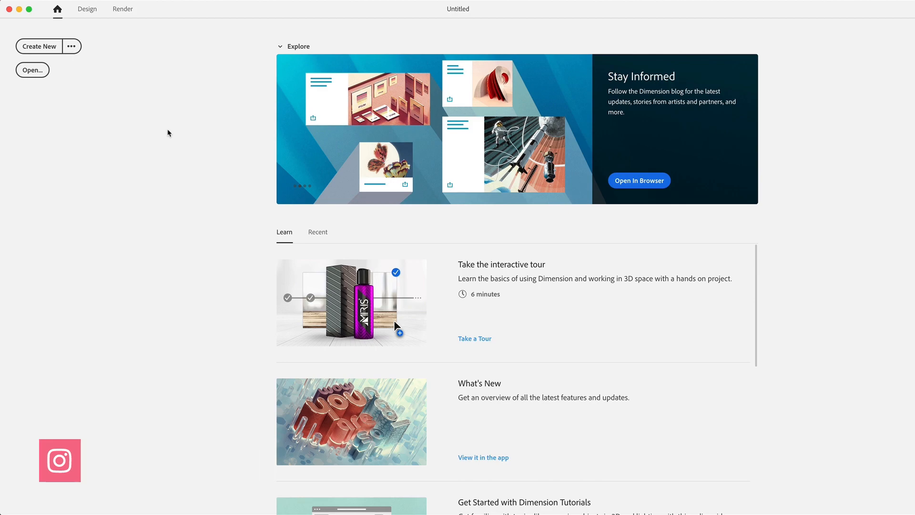
Step: Bring up the sushi food-delivery landing page in the Adobe XD Design document
left_click(639, 179)
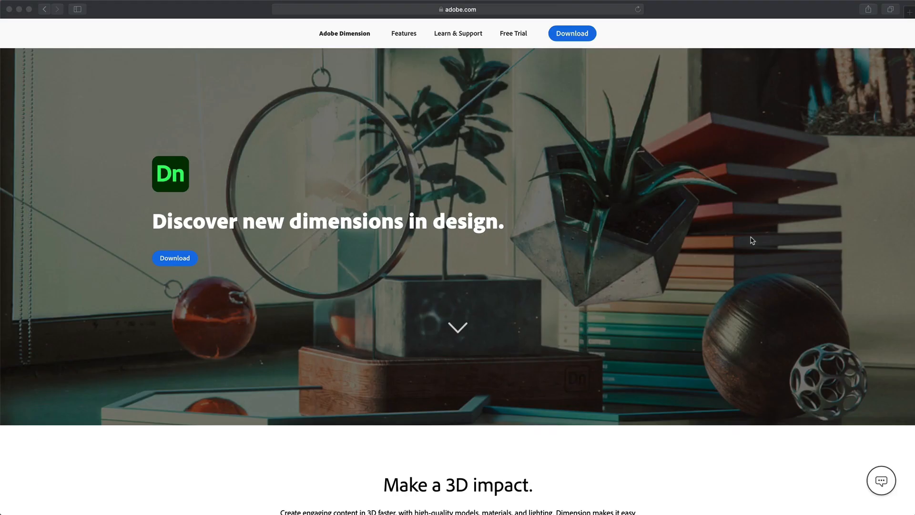
mouse_move(691, 244)
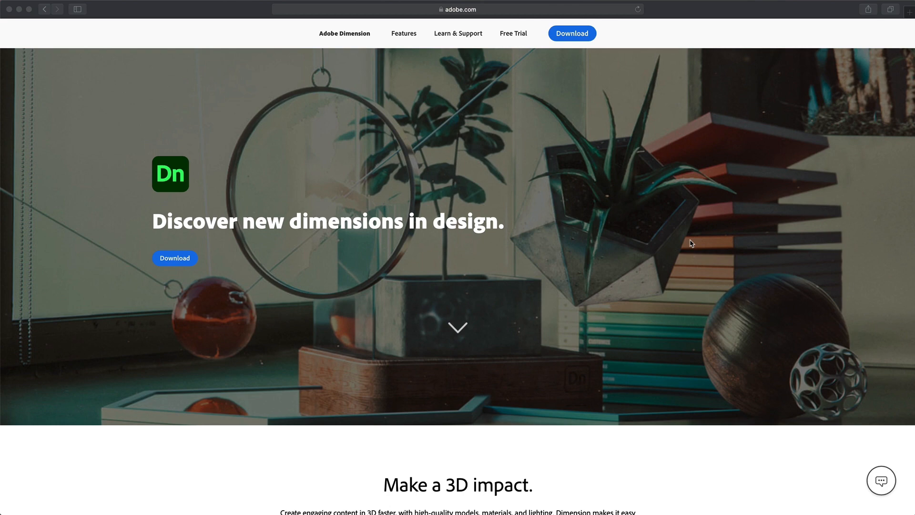
mouse_move(509, 242)
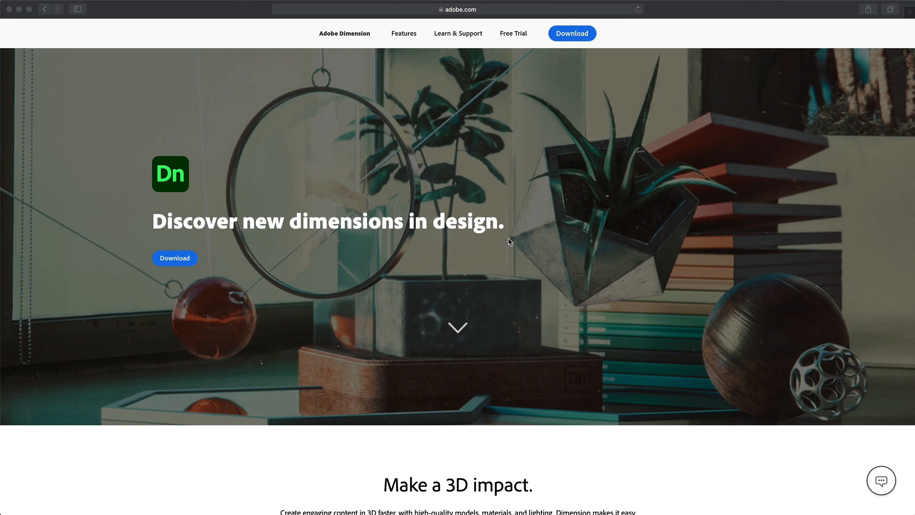
scroll("down", 3)
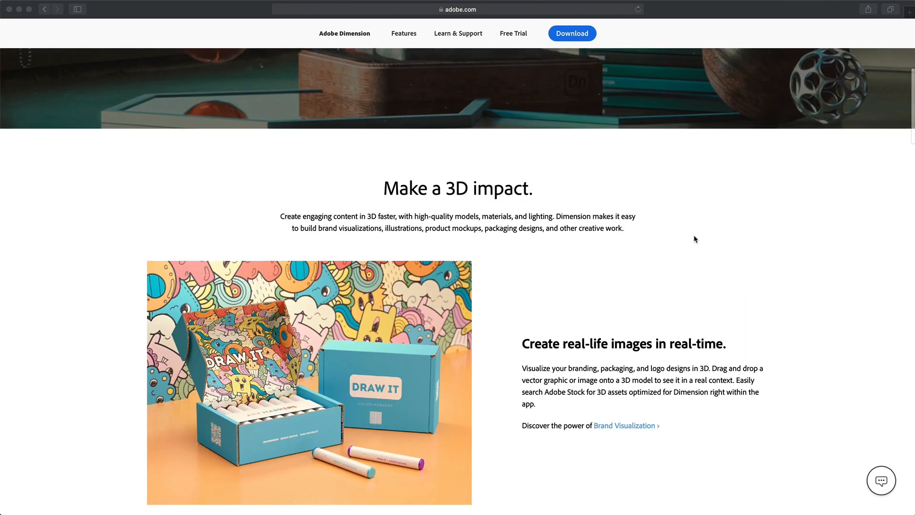
scroll("down", 3)
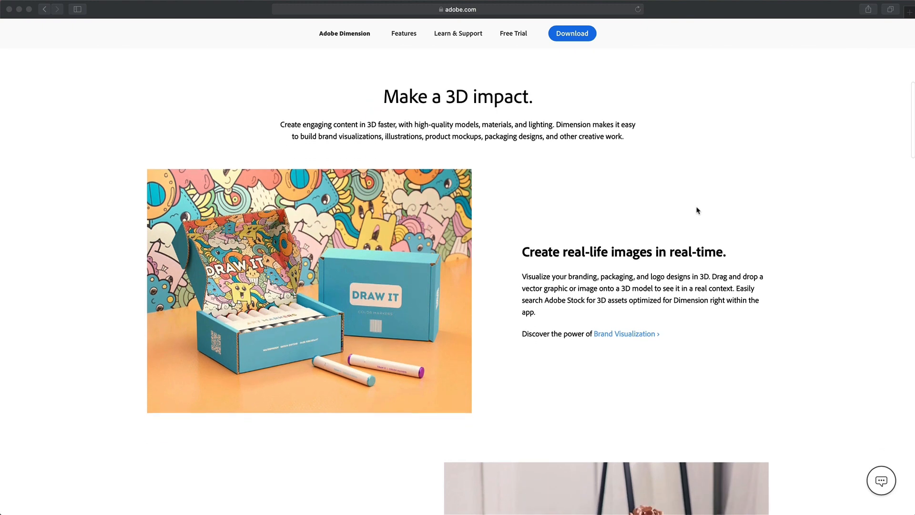
scroll("down", 3)
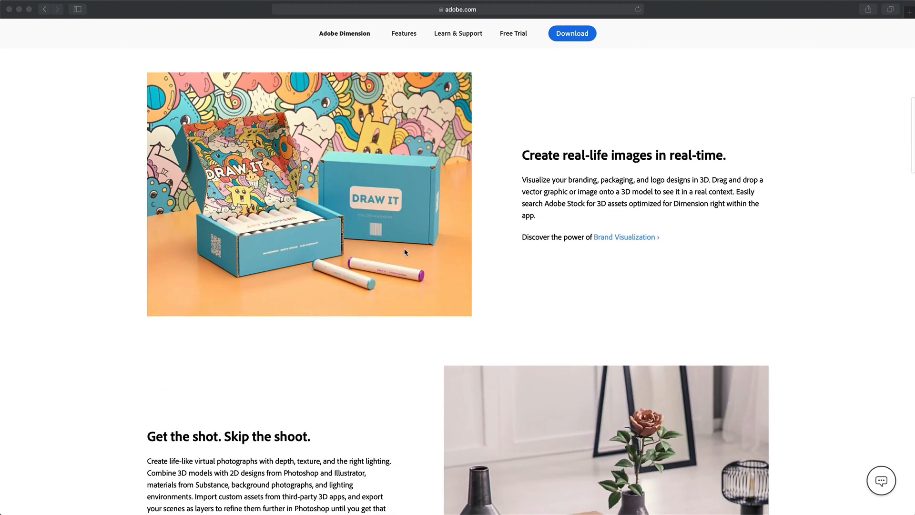
scroll("down", 3)
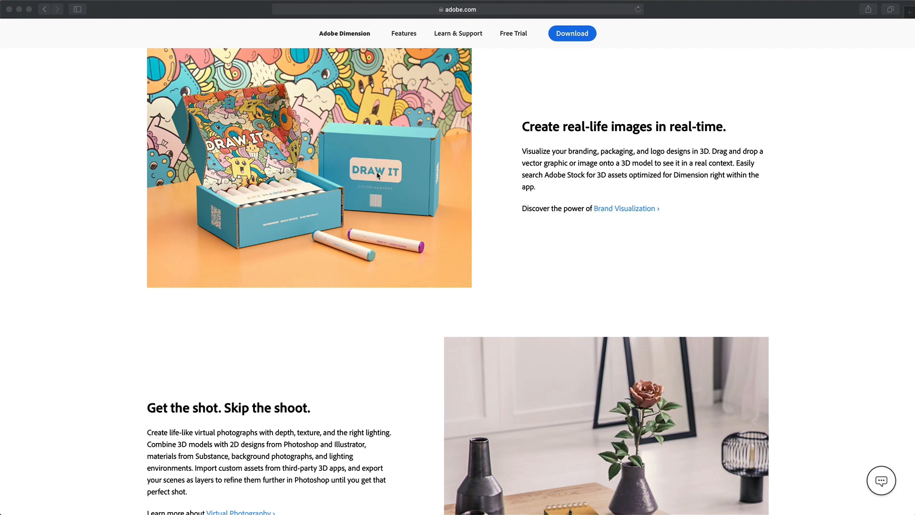
mouse_move(378, 174)
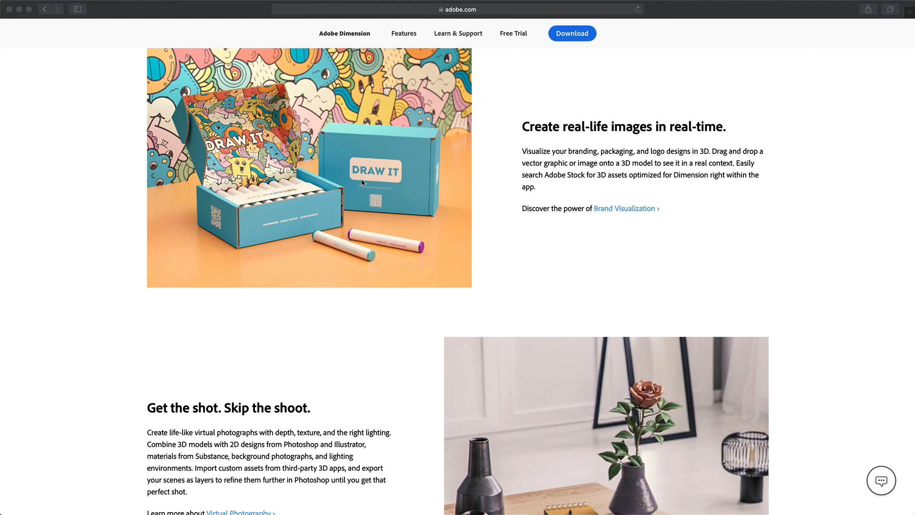
mouse_move(183, 124)
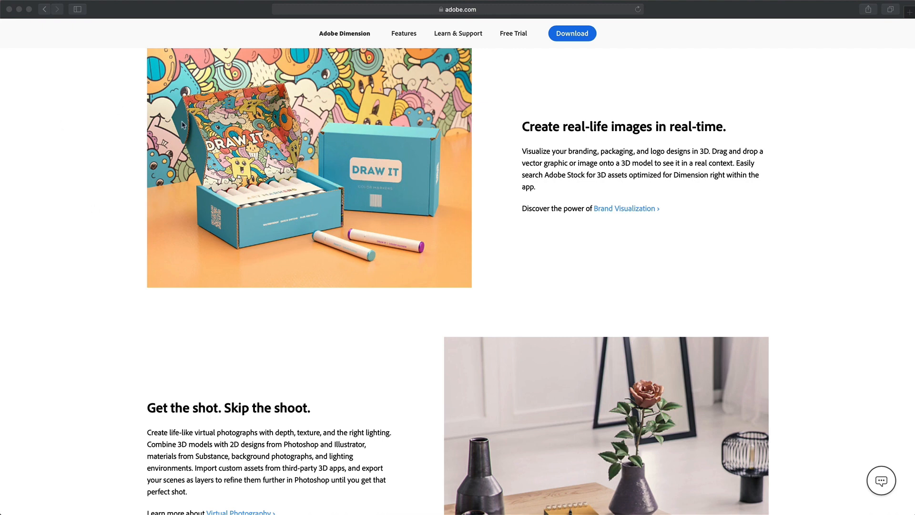
mouse_move(341, 201)
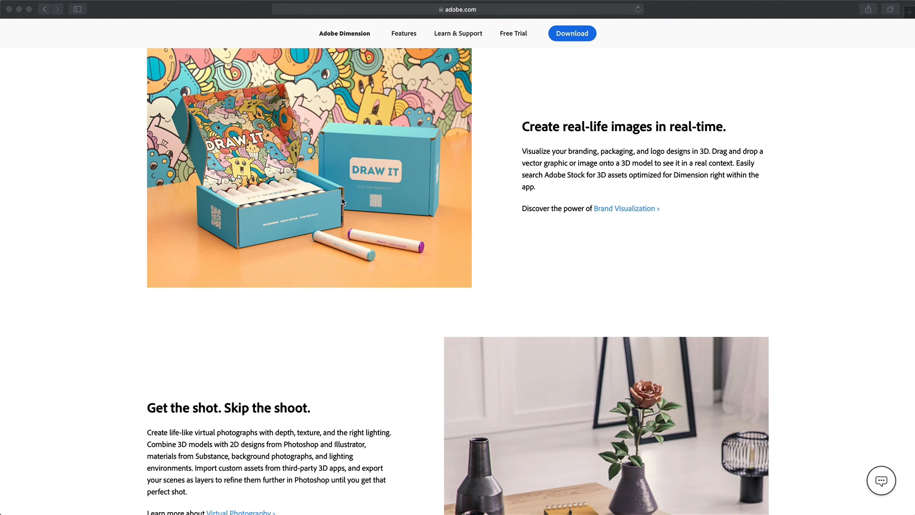
scroll("down", 3)
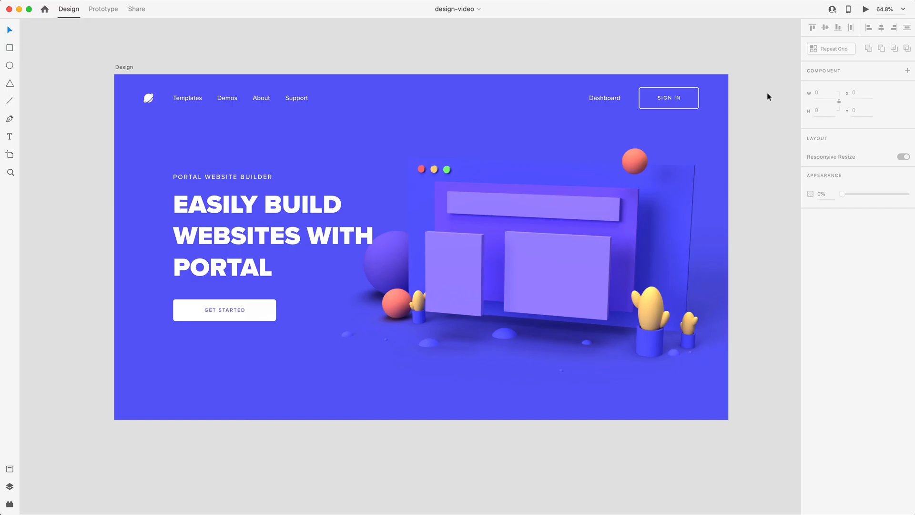
mouse_move(761, 197)
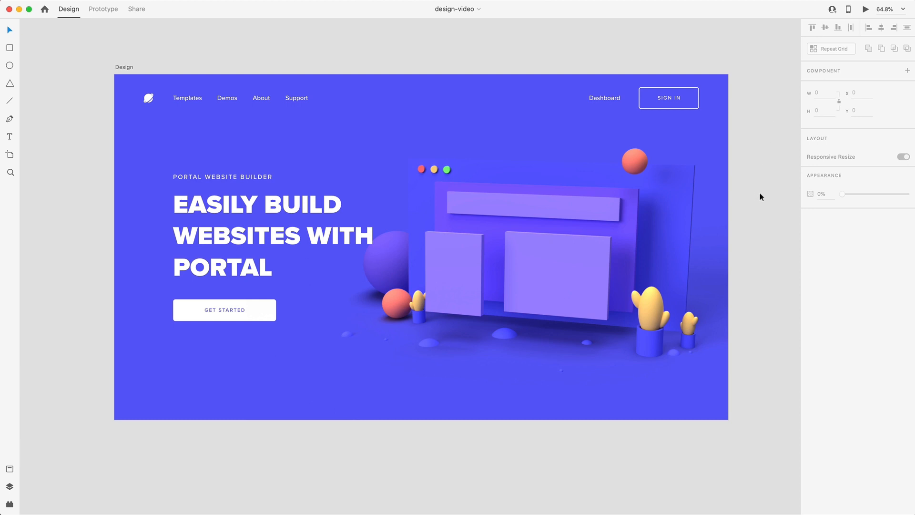
mouse_move(164, 253)
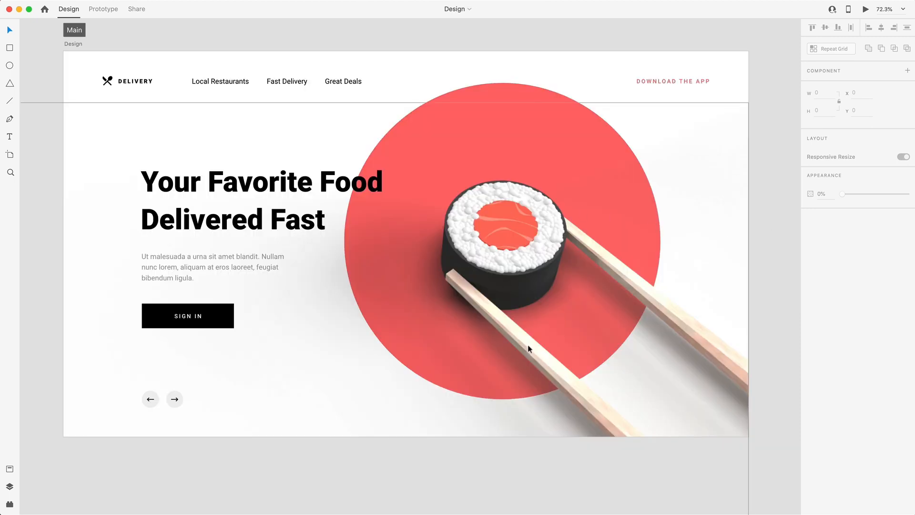
mouse_move(767, 197)
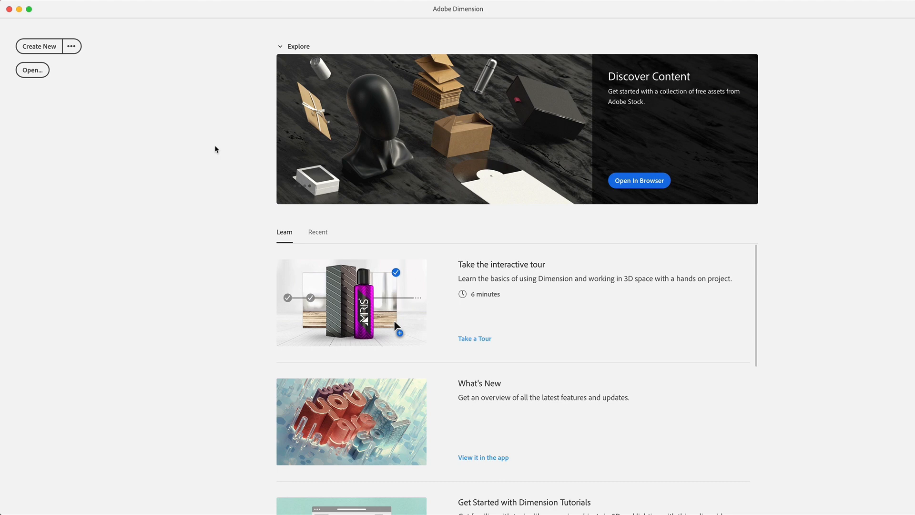
mouse_move(201, 148)
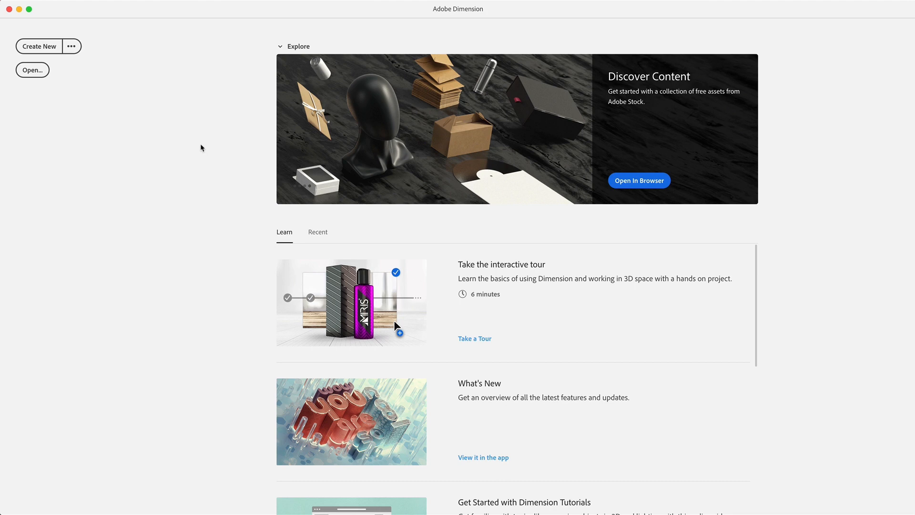
mouse_move(262, 174)
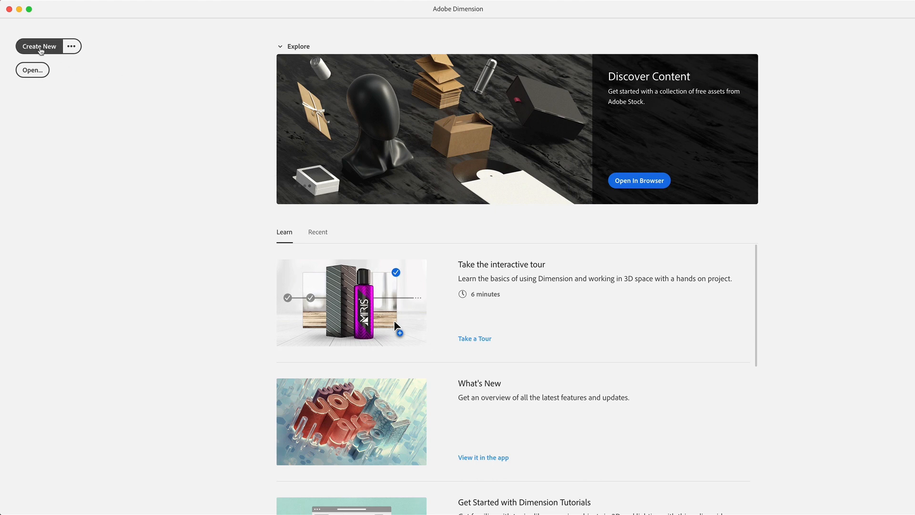
Step: Create a new untitled 1024 × 768 px document from the Home screen
left_click(39, 46)
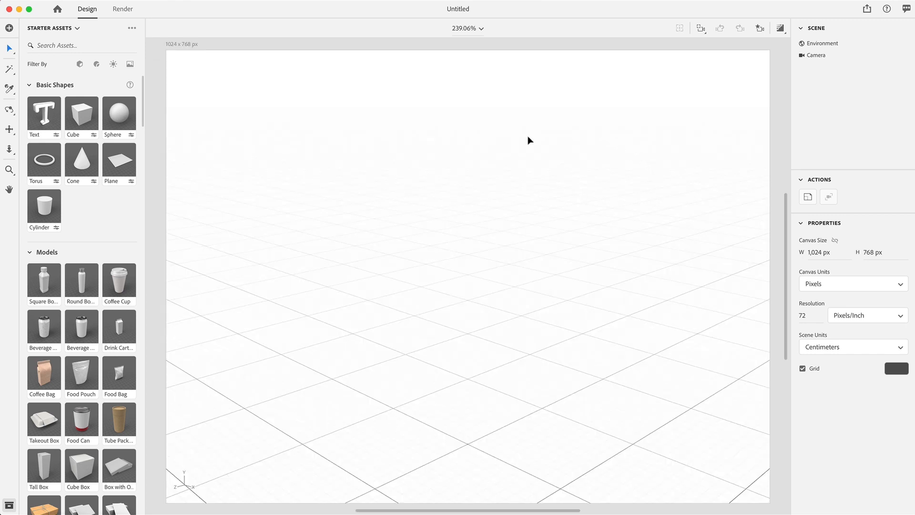
mouse_move(525, 134)
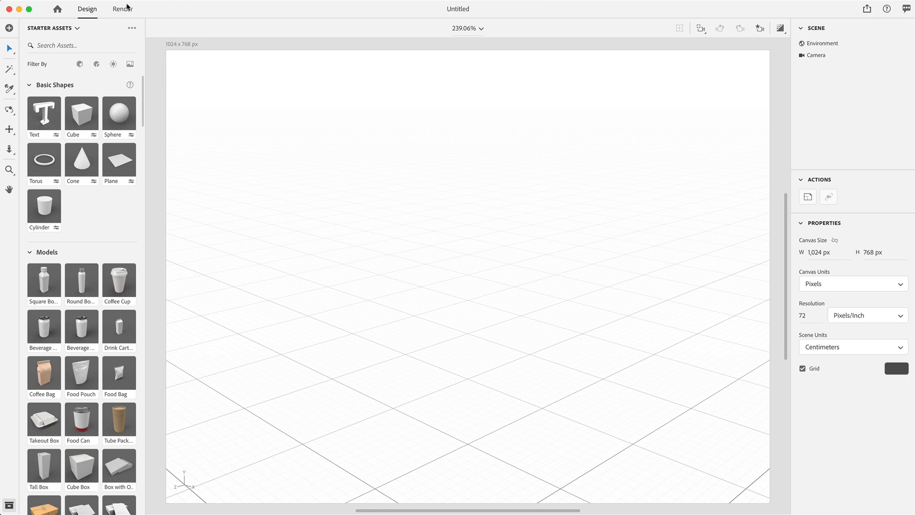
mouse_move(205, 66)
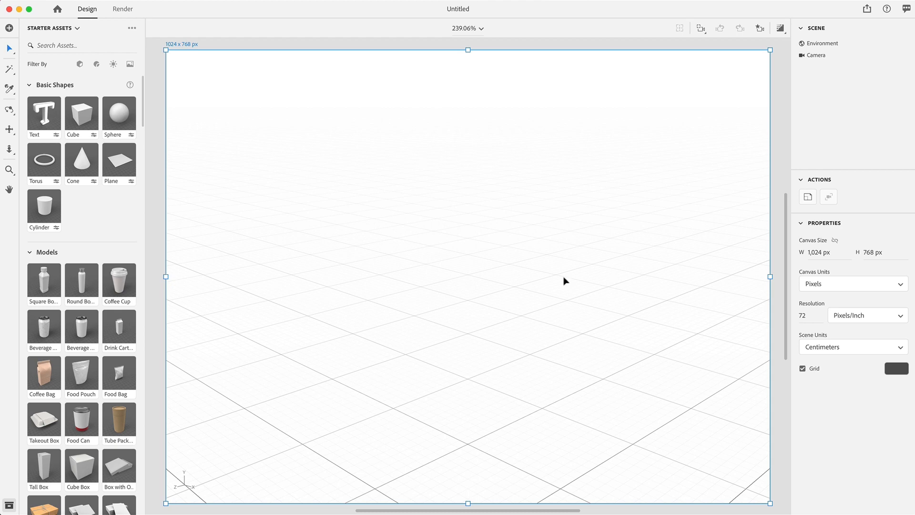
mouse_move(200, 243)
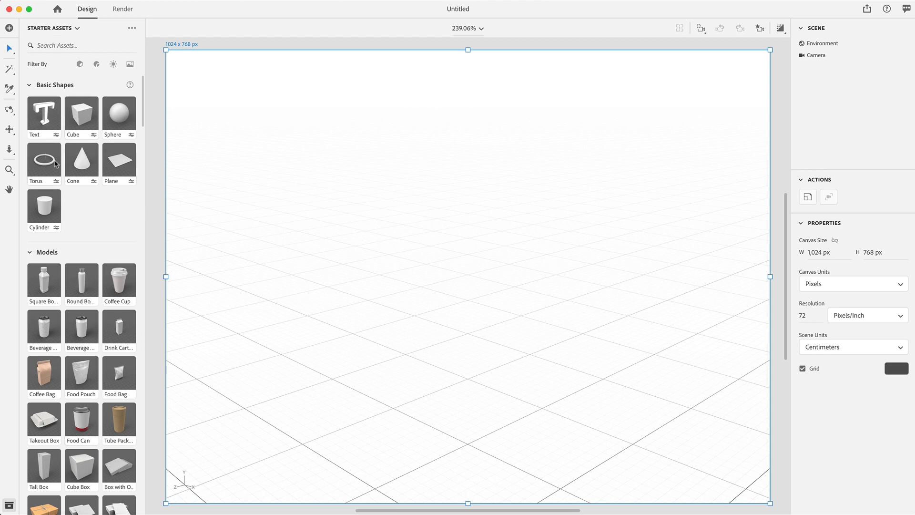
mouse_move(98, 64)
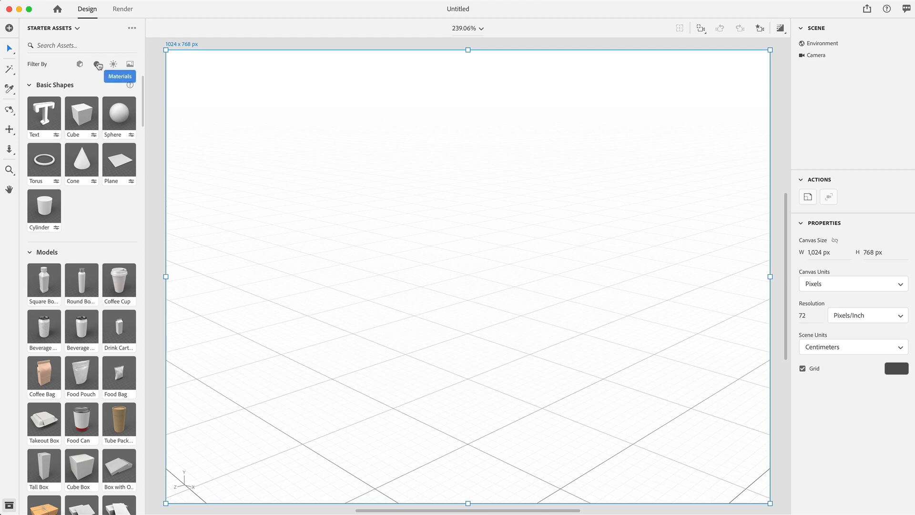
mouse_move(129, 64)
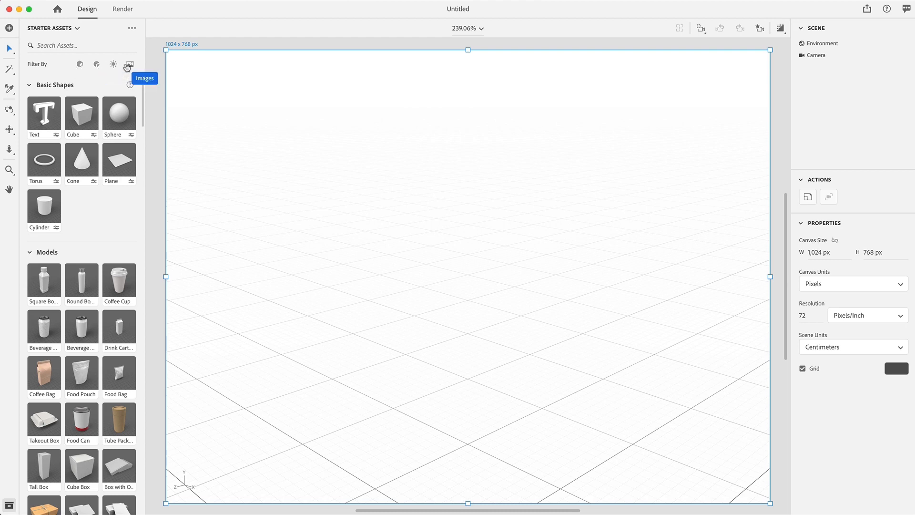
mouse_move(15, 235)
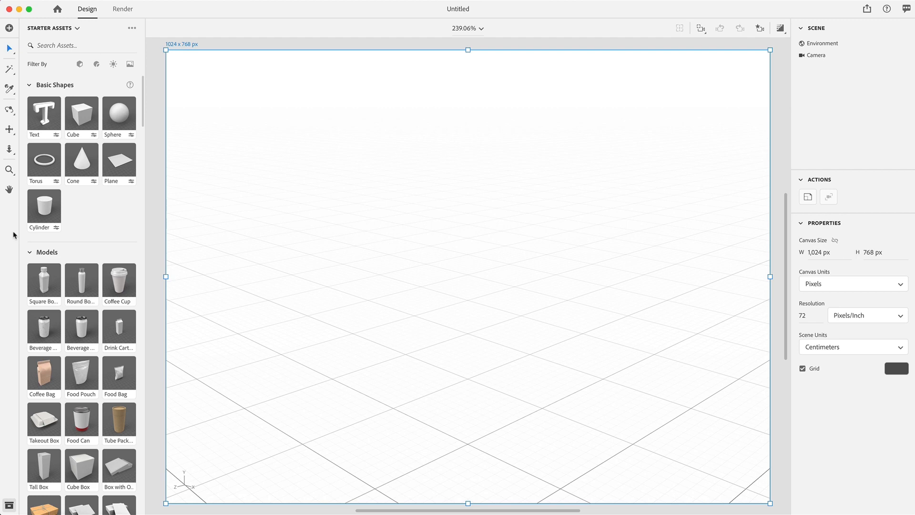
mouse_move(845, 114)
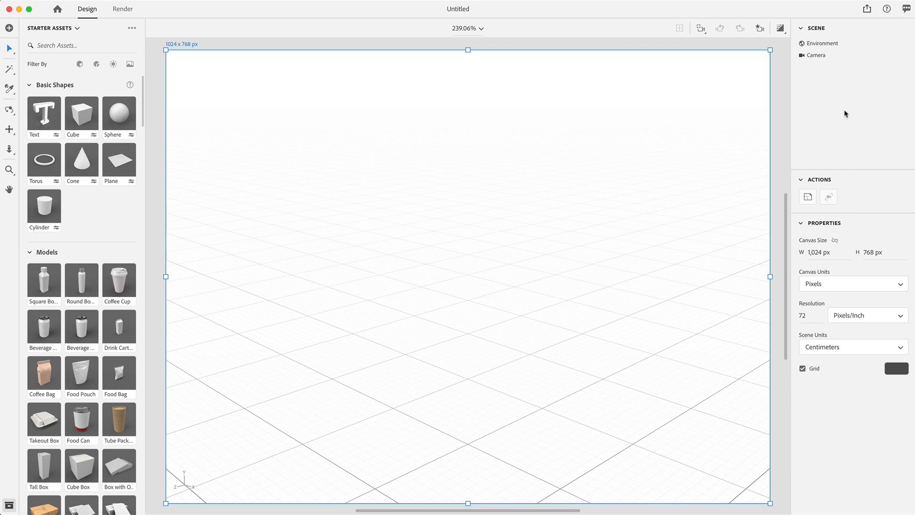
mouse_move(780, 286)
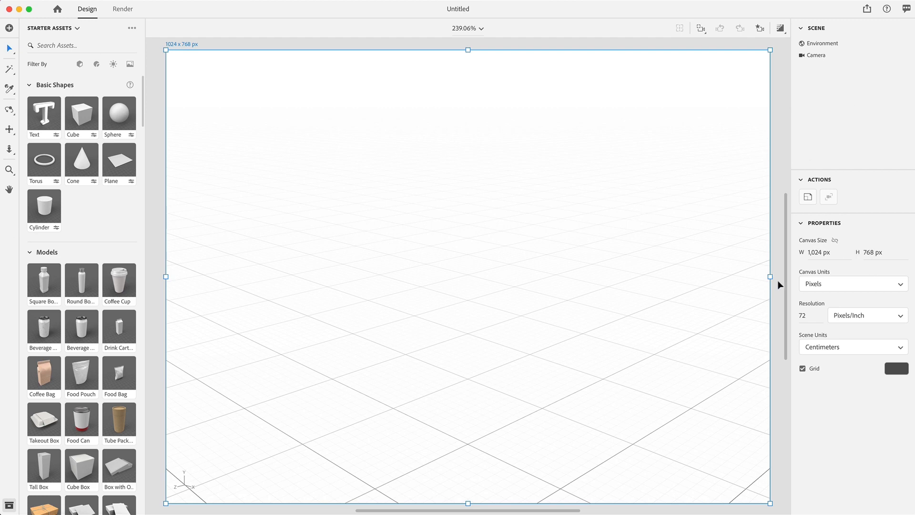
mouse_move(870, 311)
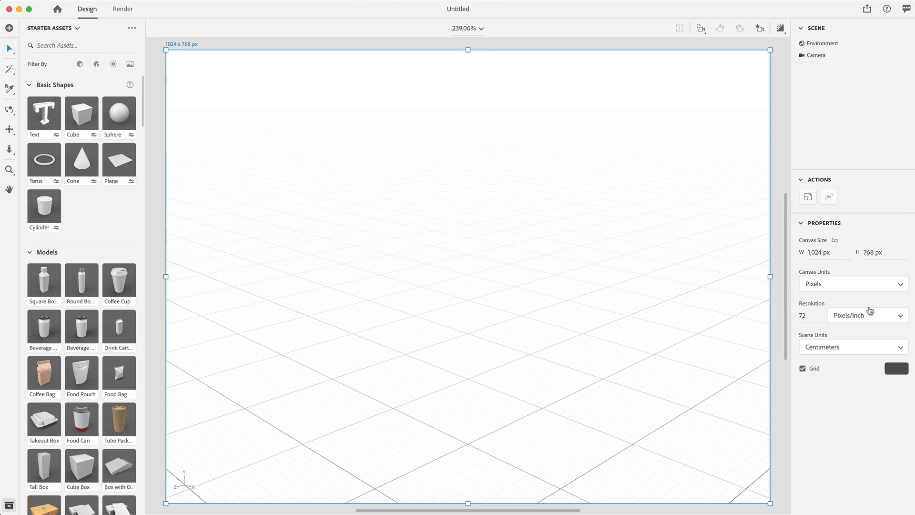
mouse_move(829, 190)
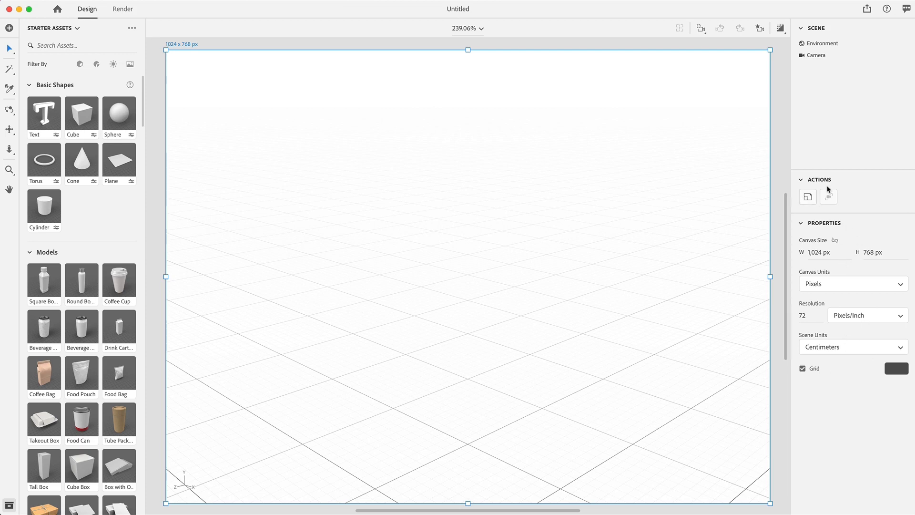
mouse_move(854, 78)
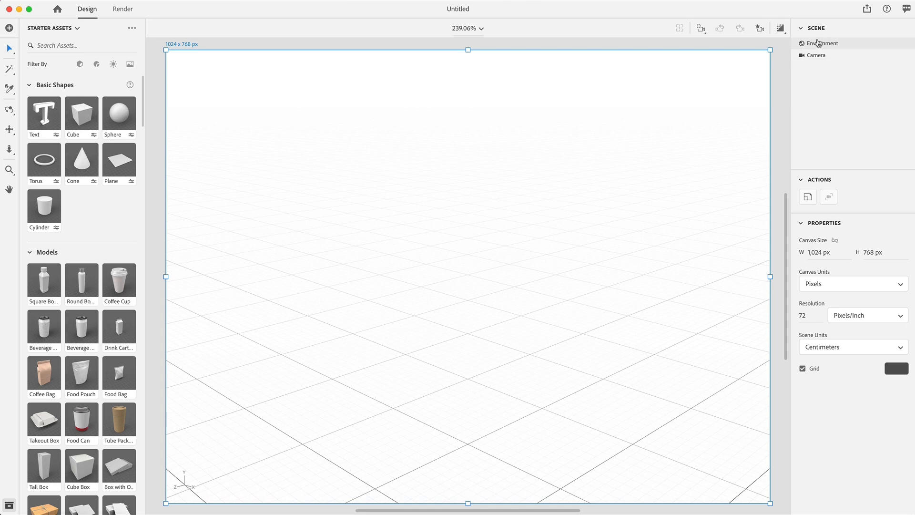
Step: Add a Sphere from Starter Assets > Basic Shapes to the canvas
left_click(815, 67)
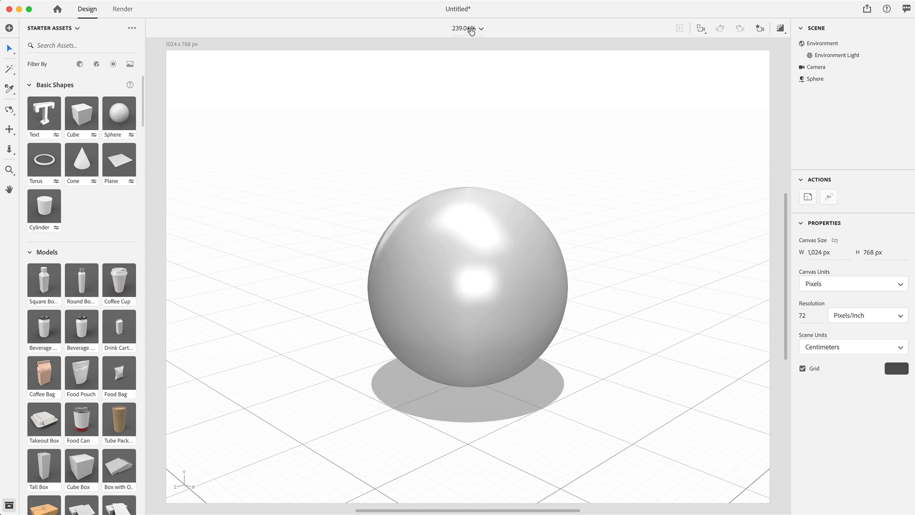
mouse_move(453, 49)
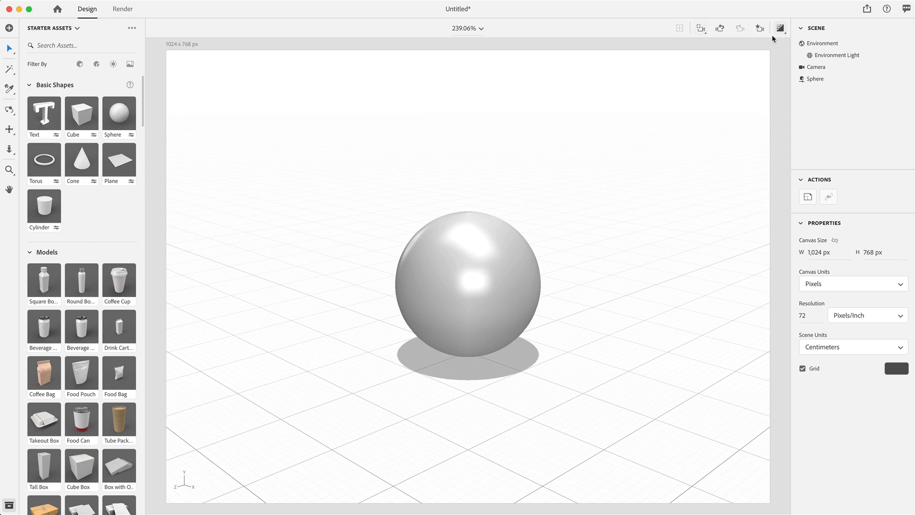
mouse_move(239, 51)
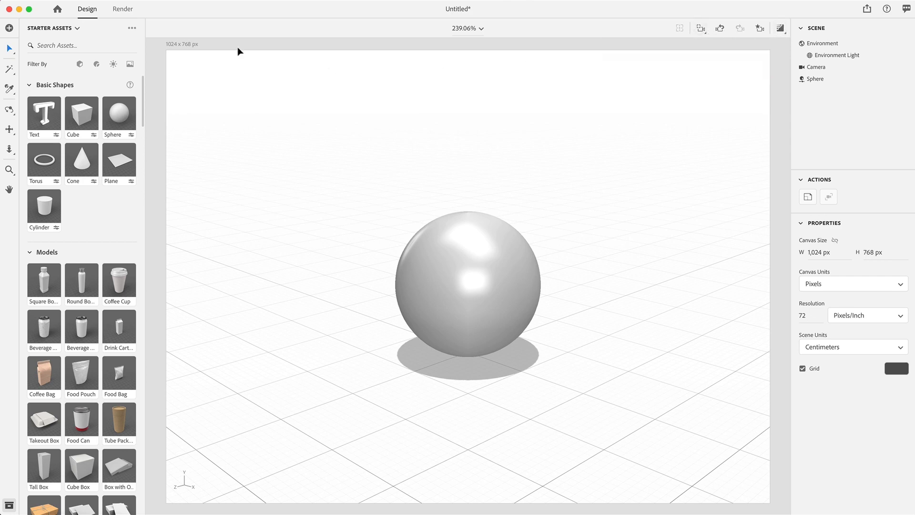
mouse_move(312, 36)
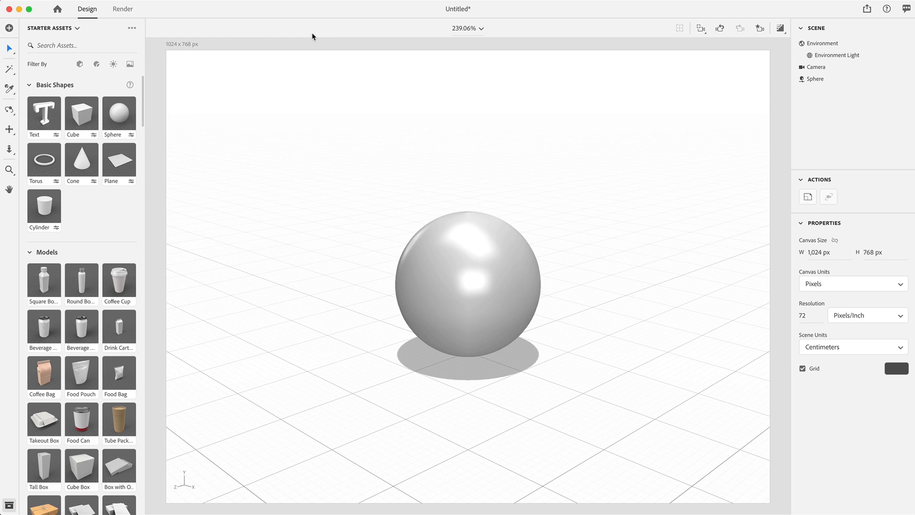
mouse_move(265, 36)
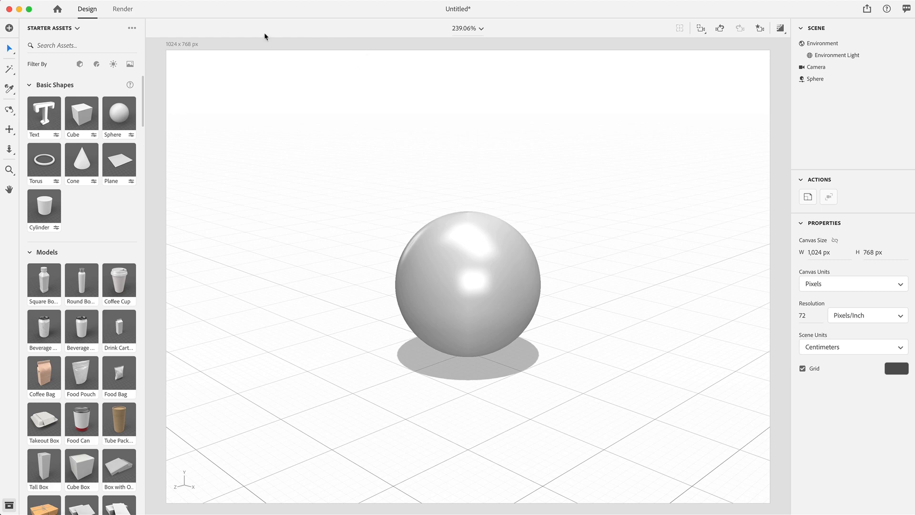
Step: Change the Render tab's PSD export format from 16 to 32 Bits/Channel
left_click(122, 9)
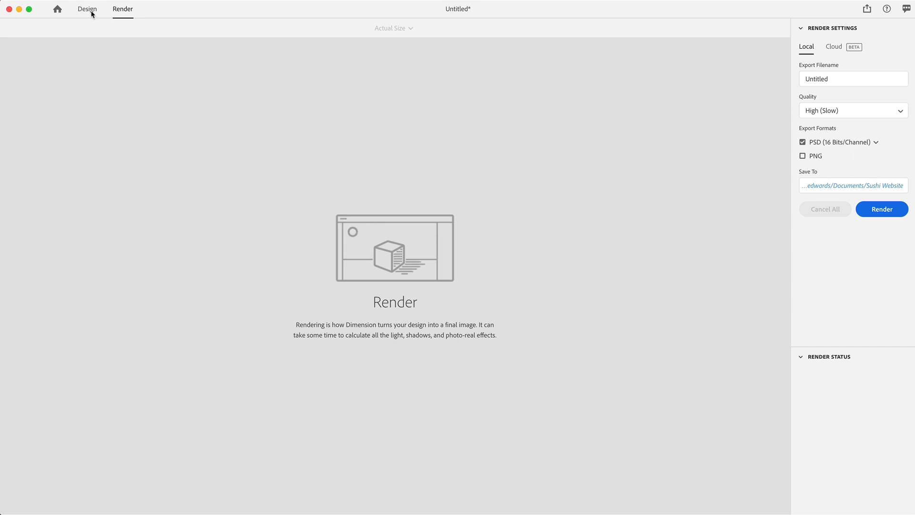
left_click(87, 9)
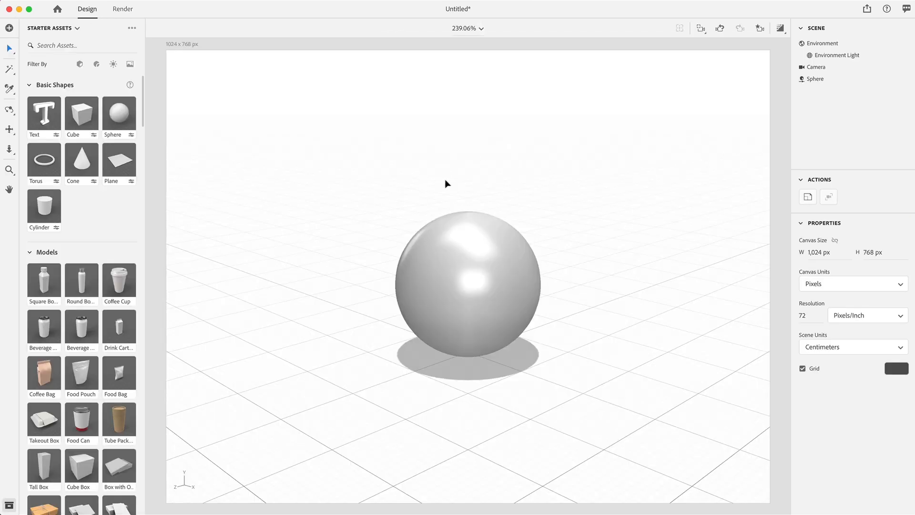
left_click(123, 9)
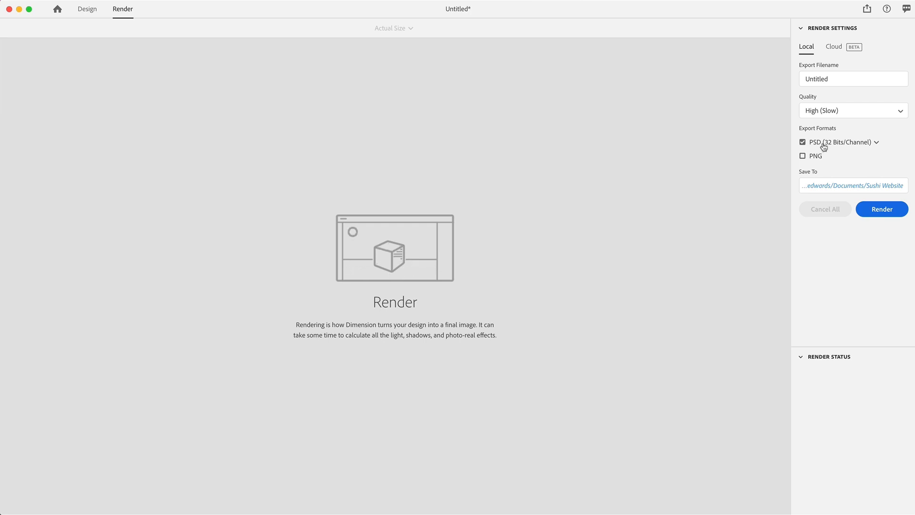
mouse_move(816, 165)
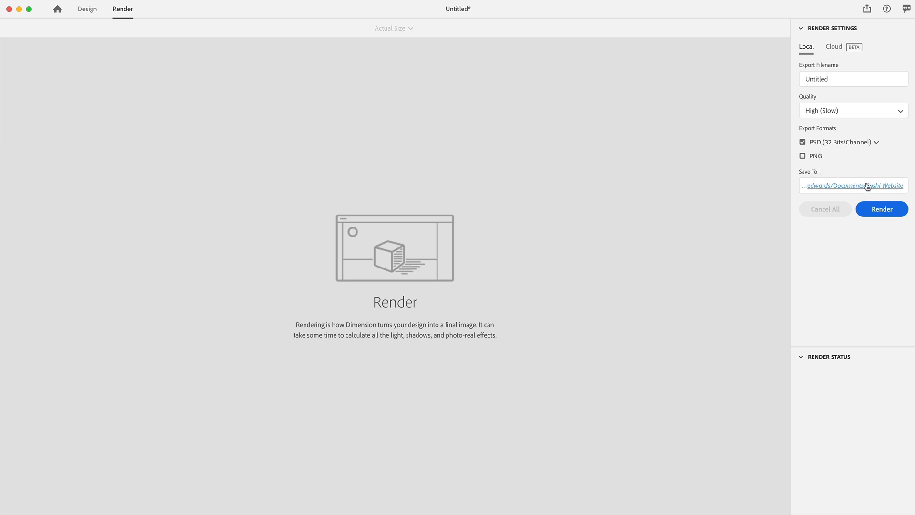
mouse_move(86, 9)
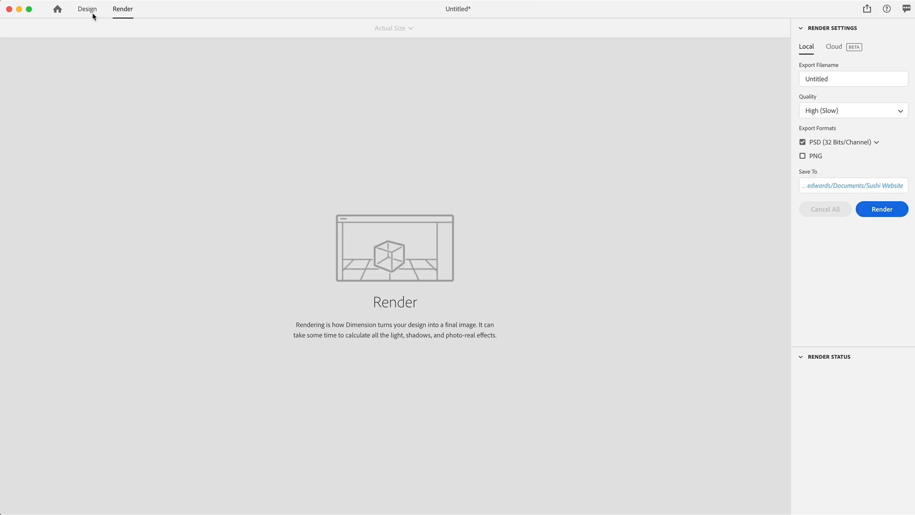
Step: Select the sphere with the Select tool and set its Scale Y to 1.3
left_click(86, 9)
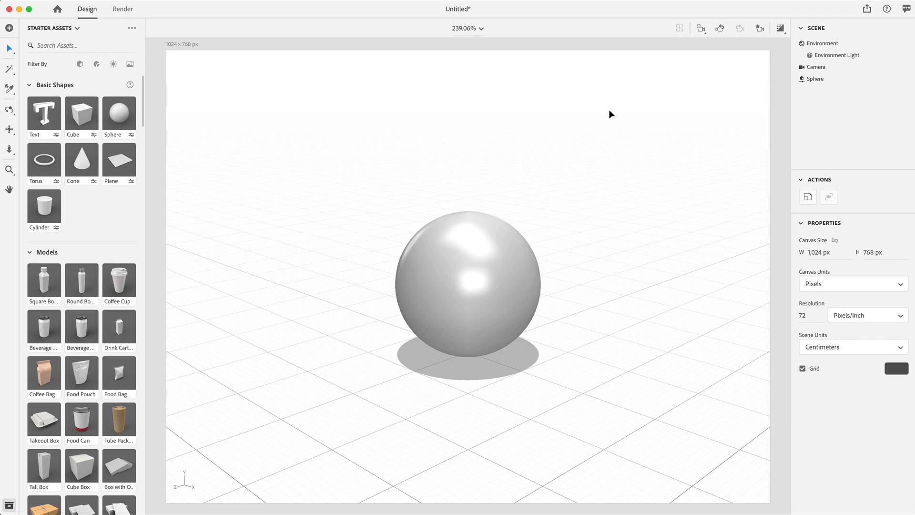
mouse_move(603, 114)
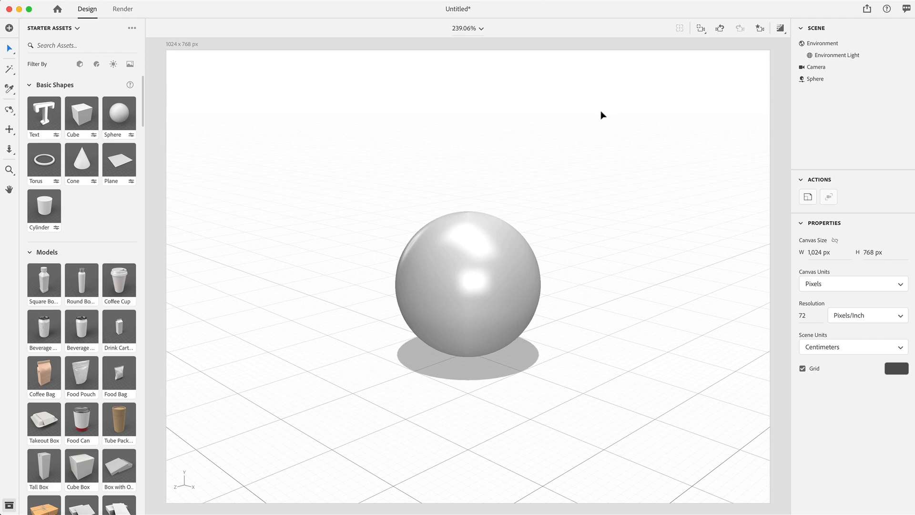
left_click(823, 43)
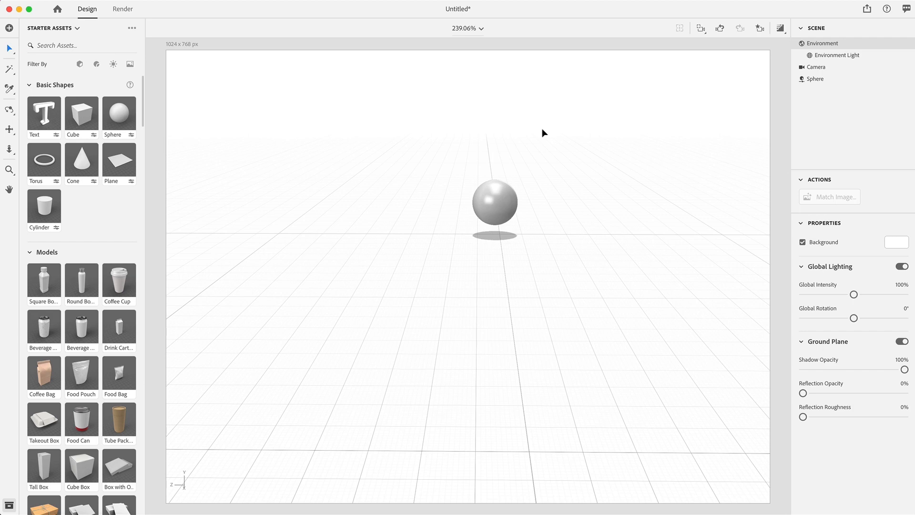
mouse_move(500, 201)
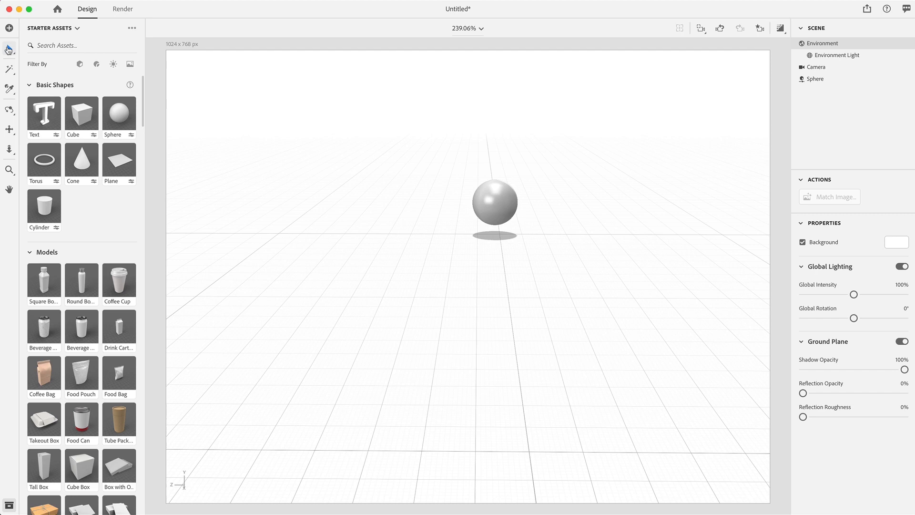
left_click(9, 111)
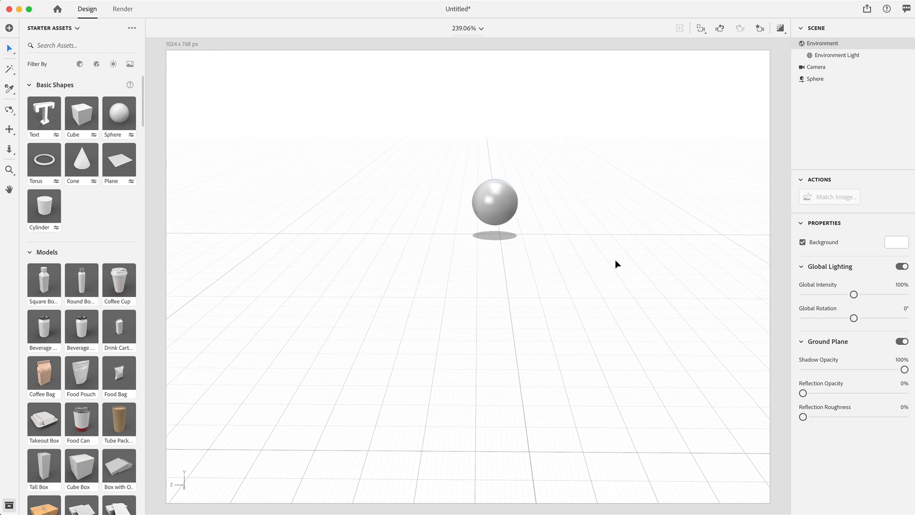
left_click(494, 201)
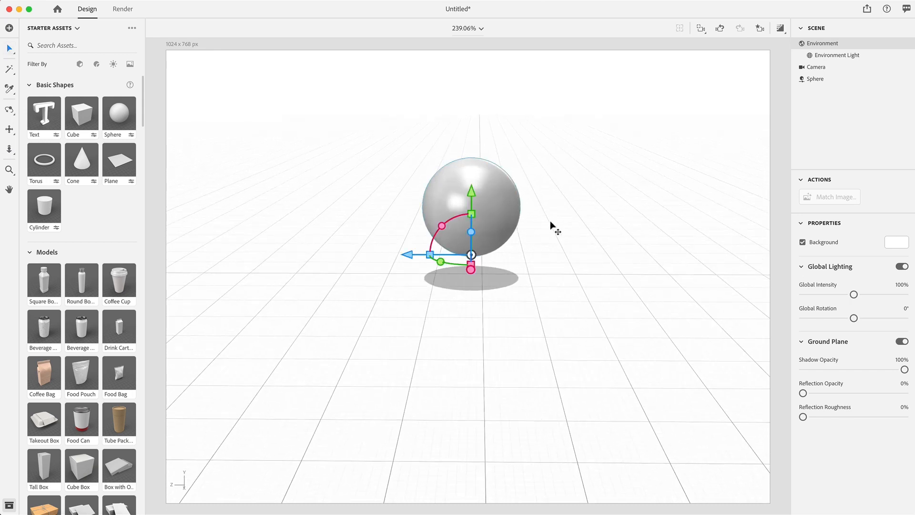
left_click(815, 79)
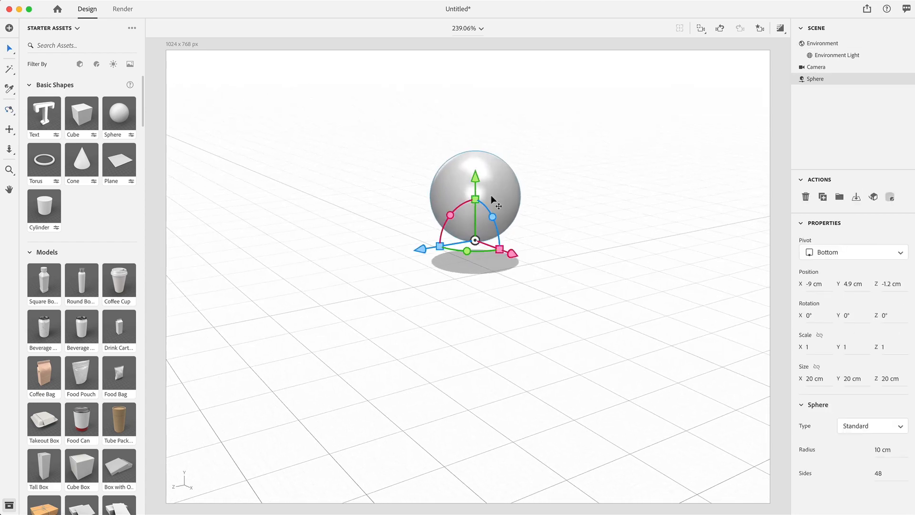
mouse_move(455, 214)
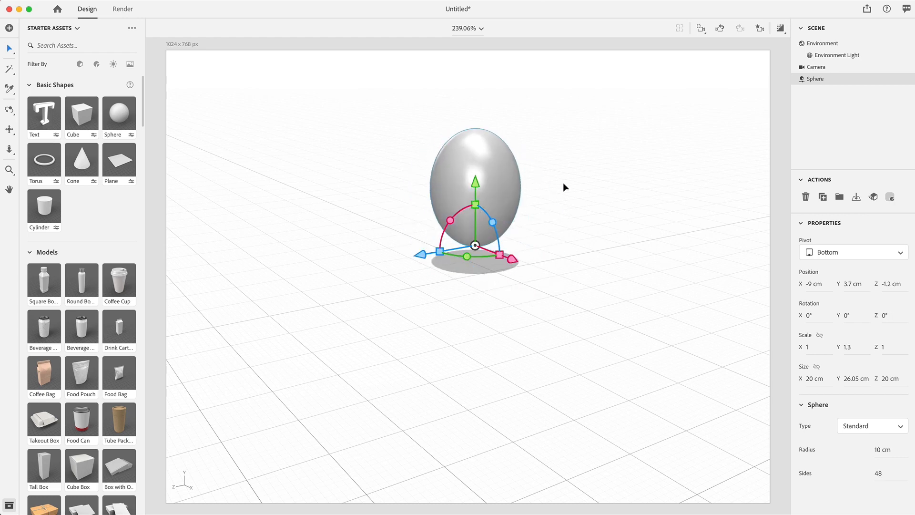
mouse_move(531, 216)
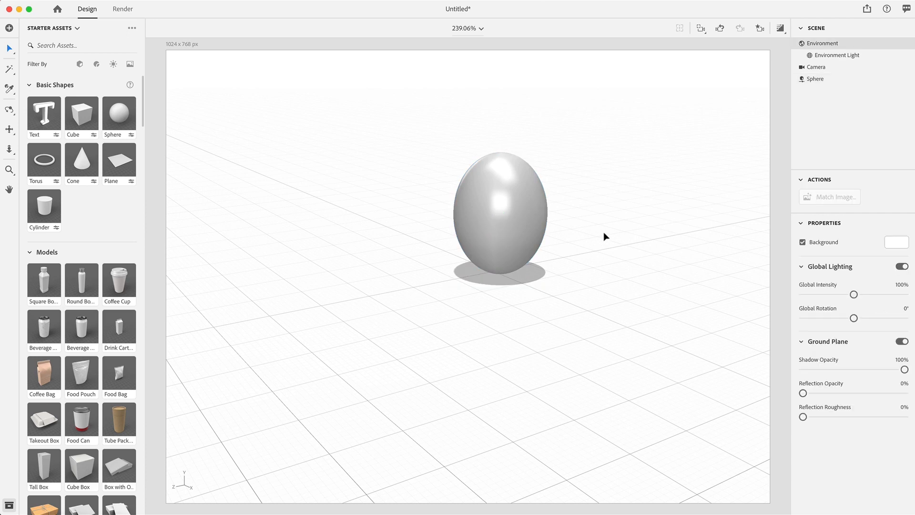
left_click(499, 216)
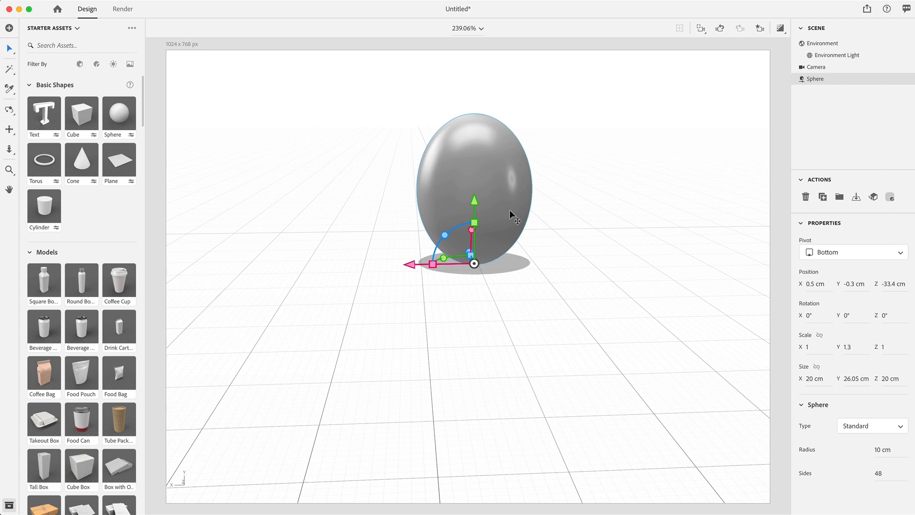
mouse_move(442, 244)
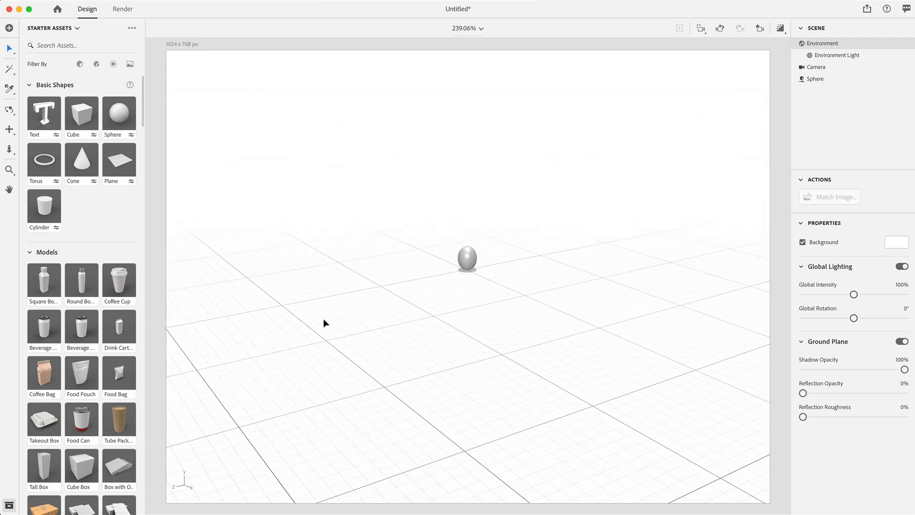
mouse_move(461, 320)
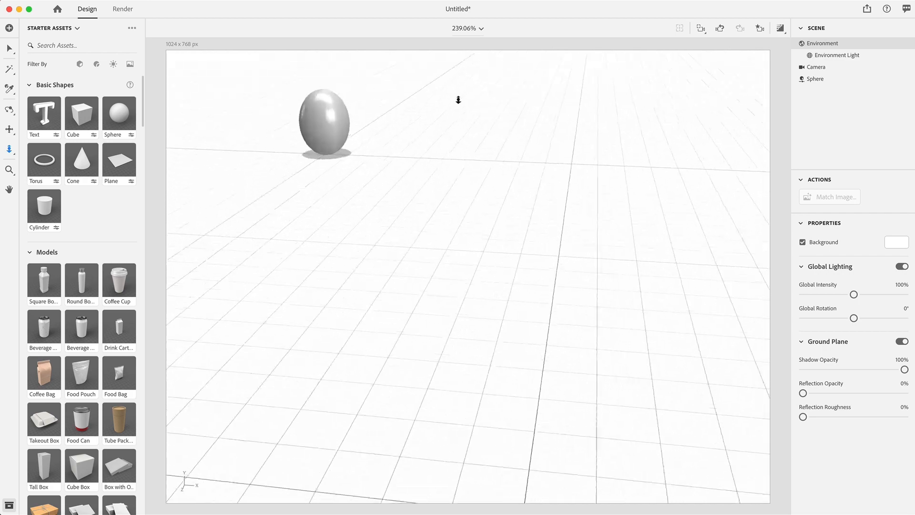
left_click(81, 111)
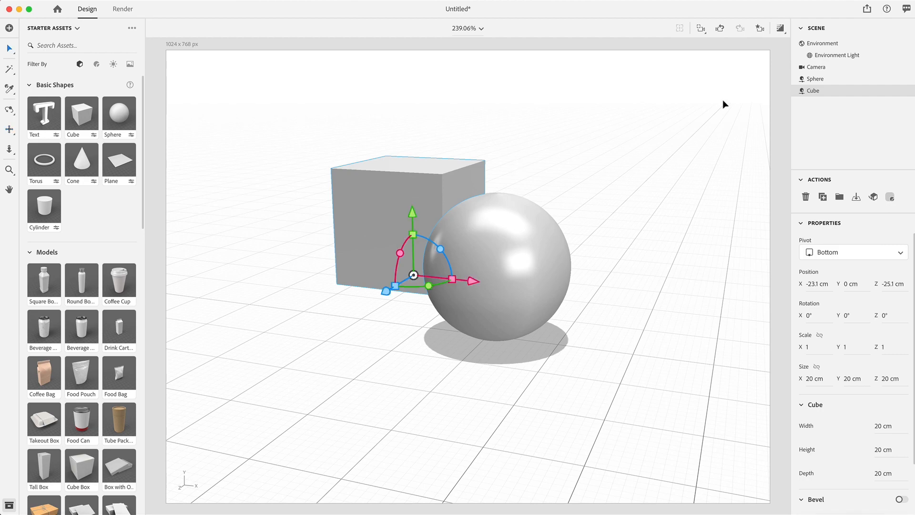
Step: Orbit the view, then show the Environment's Global Lighting and Ground Plane settings
left_click(759, 28)
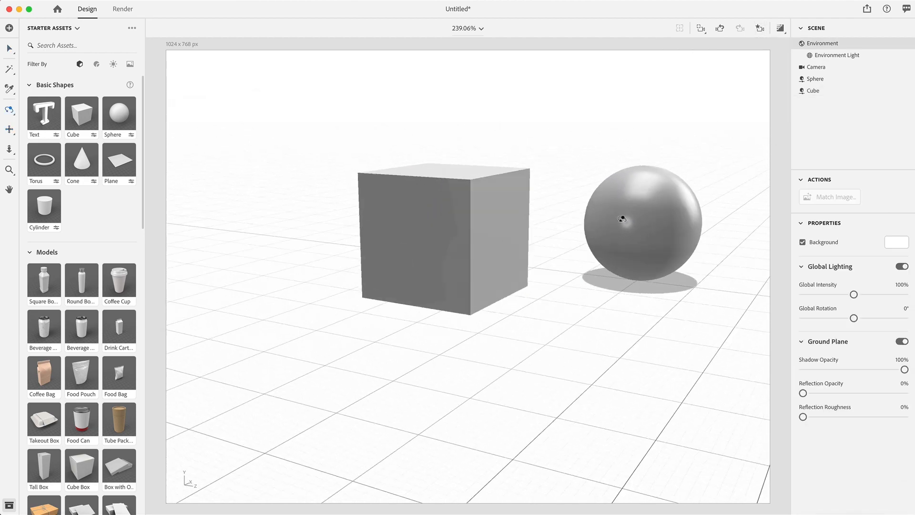
left_click(760, 28)
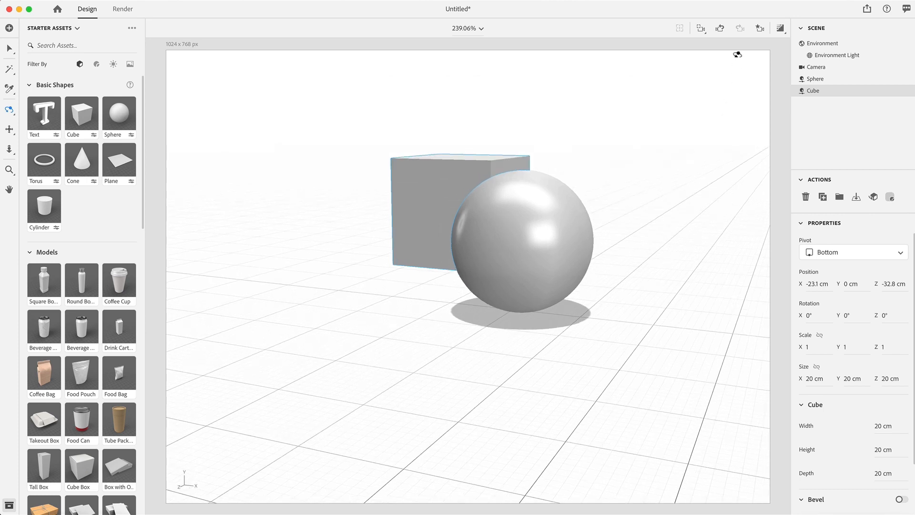
left_click(759, 28)
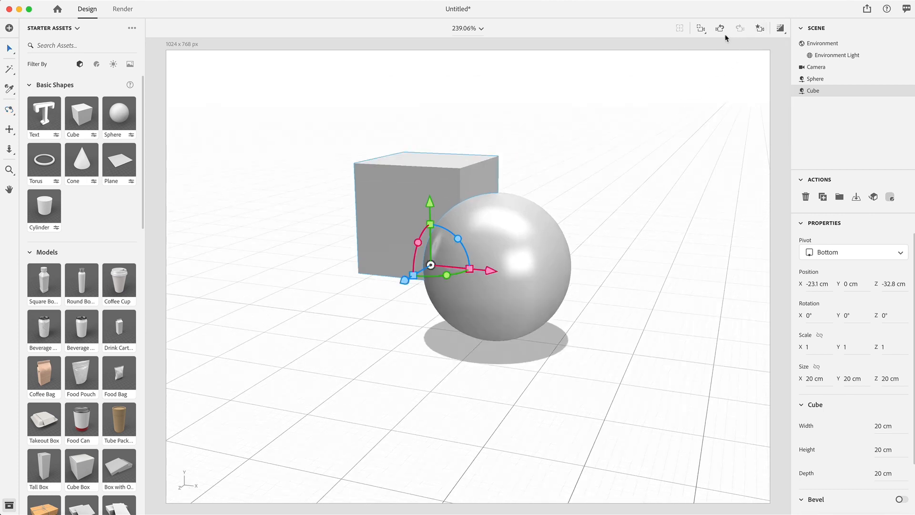
mouse_move(700, 33)
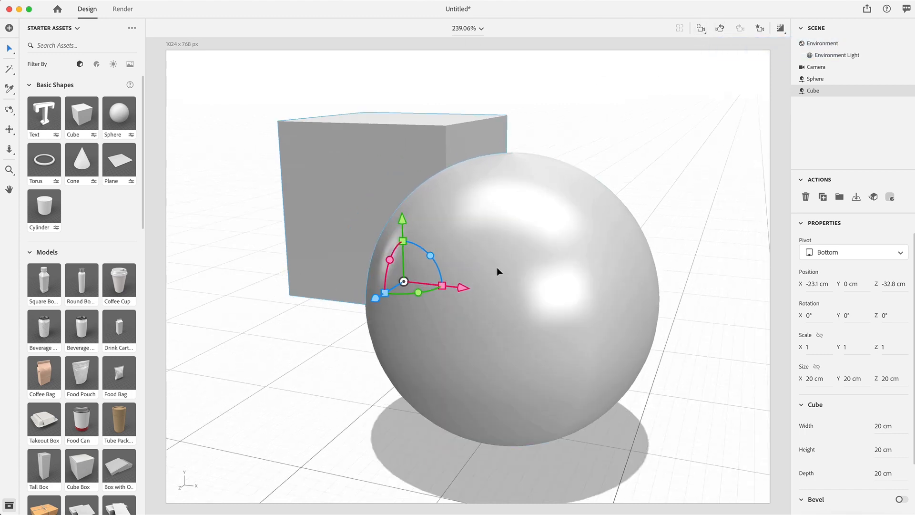
left_click(781, 28)
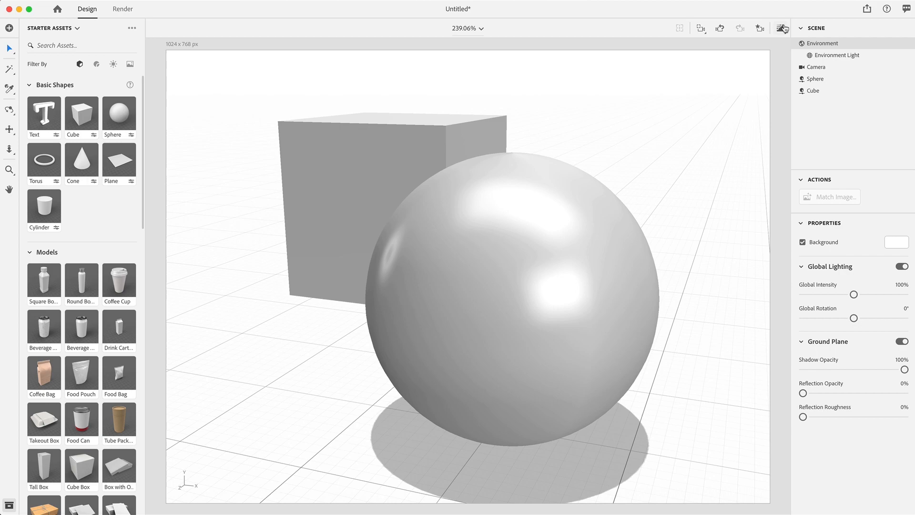
mouse_move(782, 28)
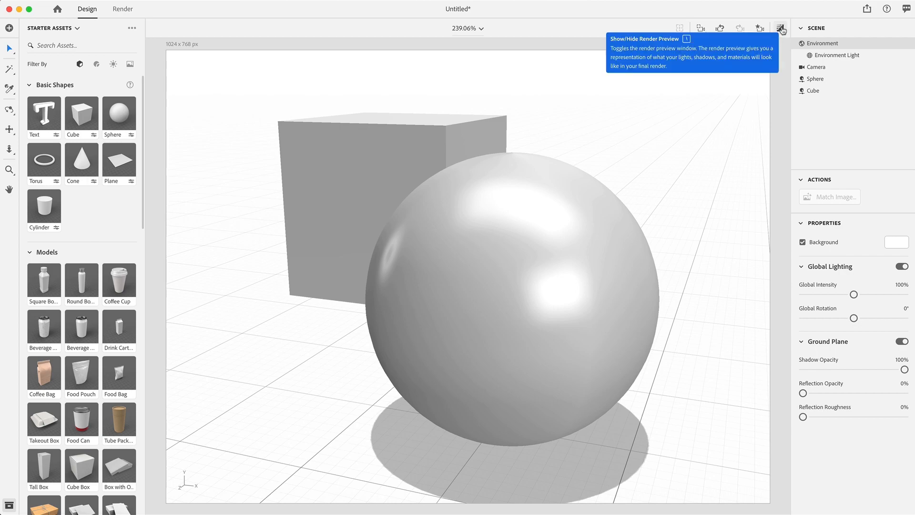
left_click(781, 28)
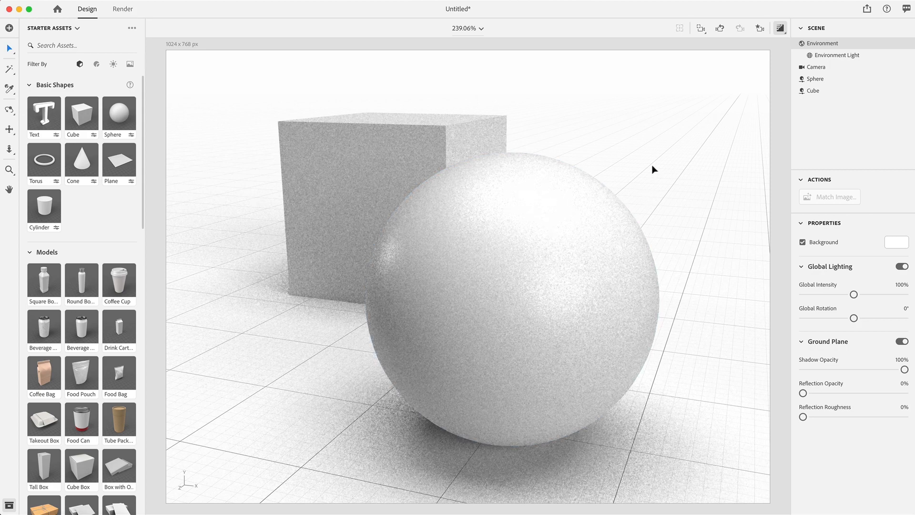
left_click(496, 275)
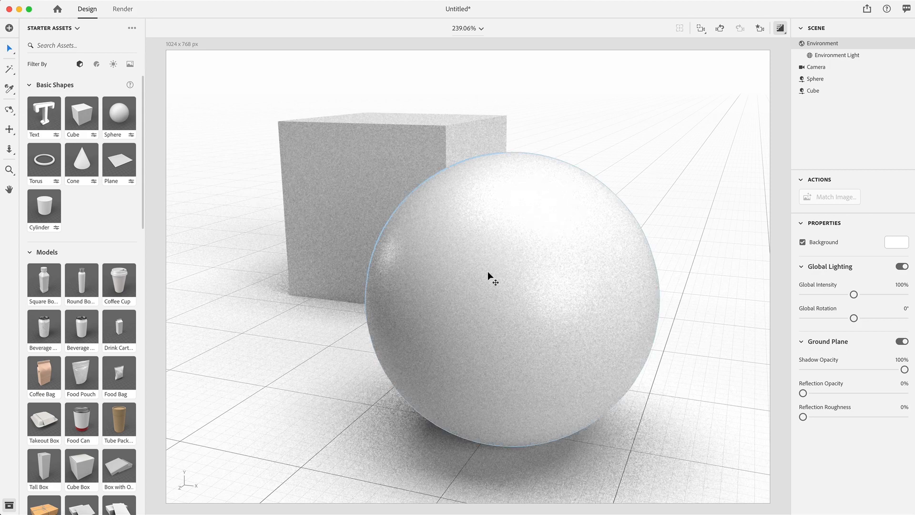
mouse_move(478, 295)
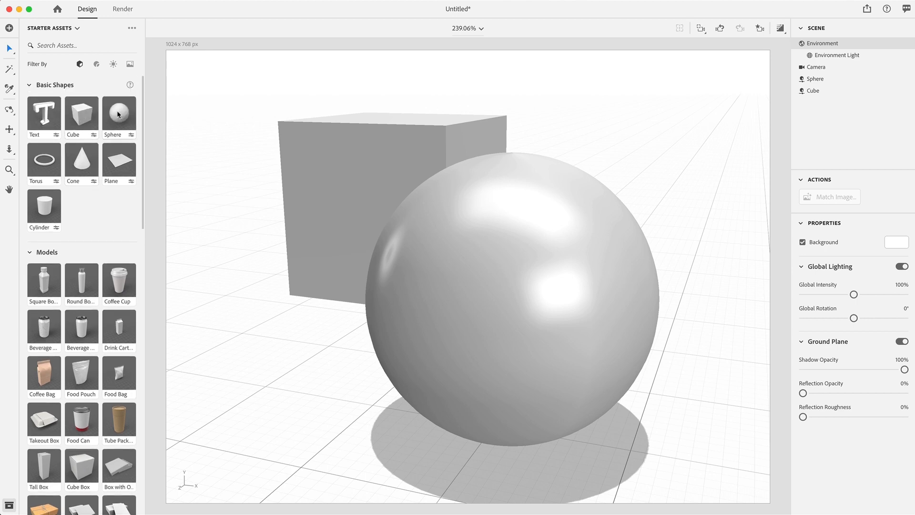
left_click(117, 112)
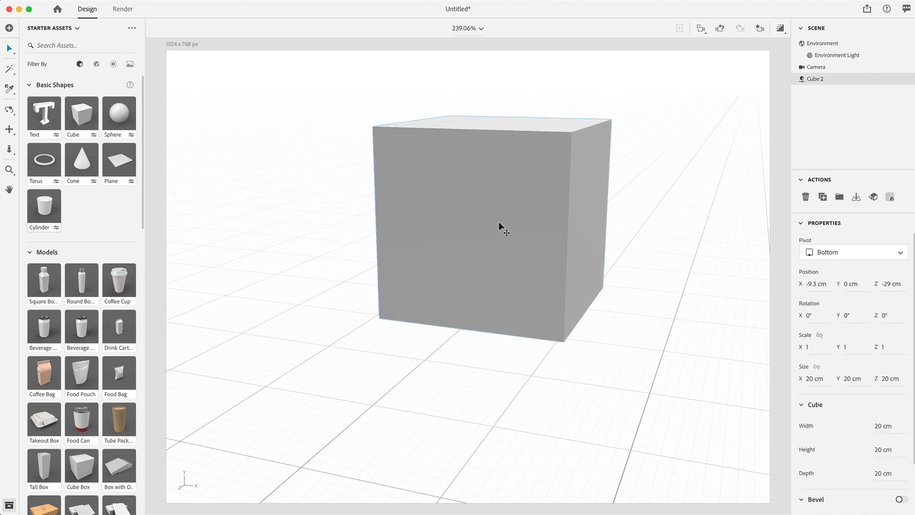
Step: Select the new 20 cm Cube 2 and browse the Starter Assets models
left_click(496, 233)
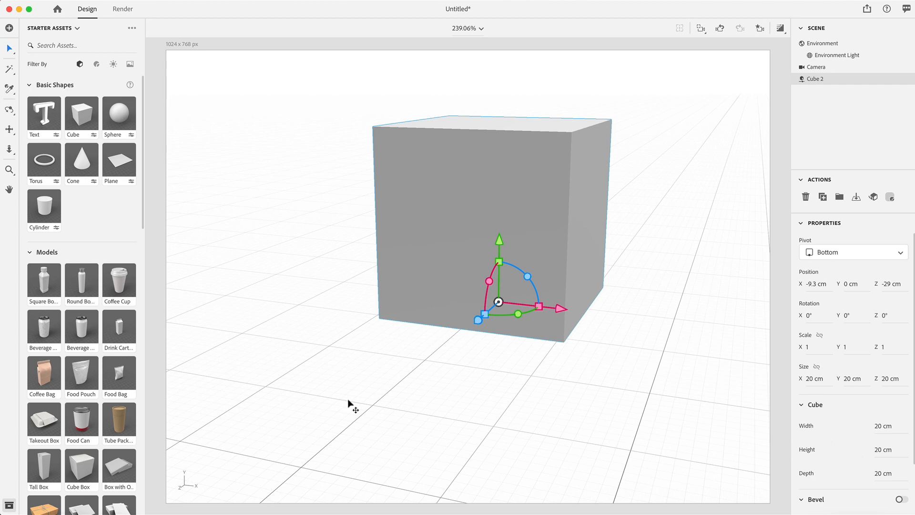
scroll("down", 3)
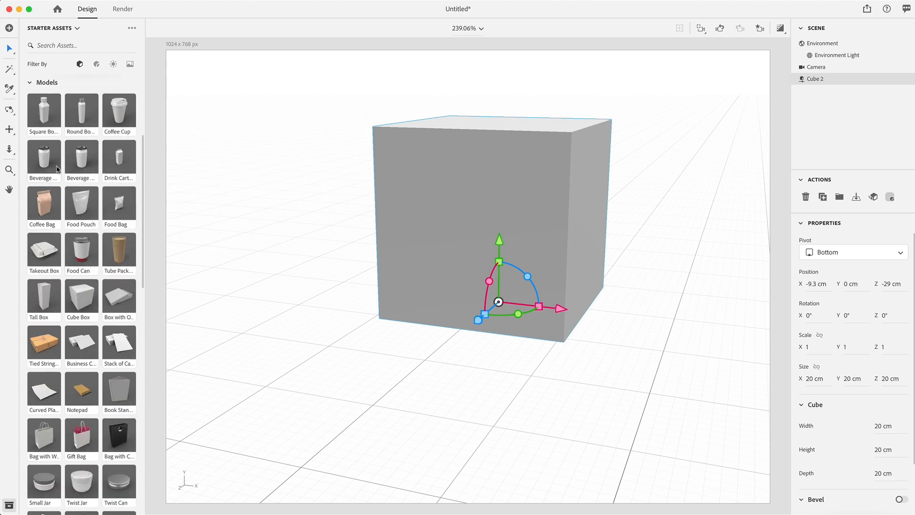
mouse_move(81, 158)
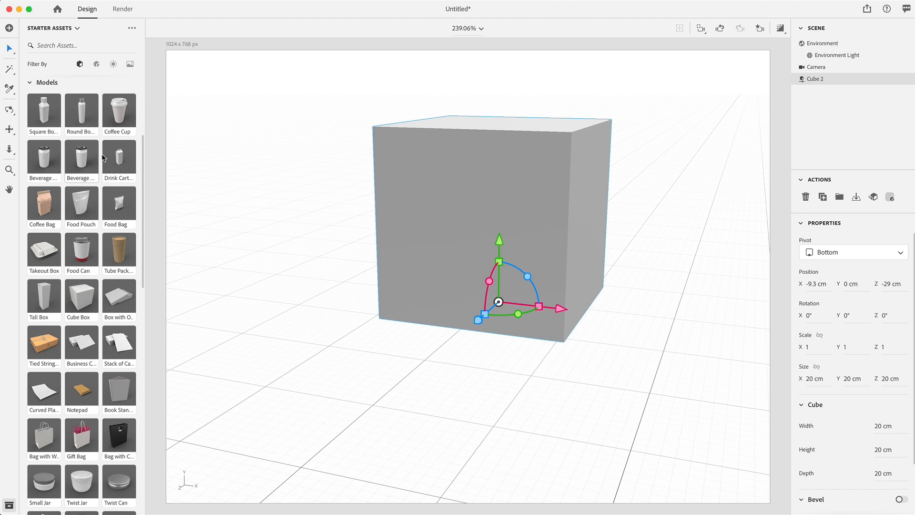
mouse_move(81, 158)
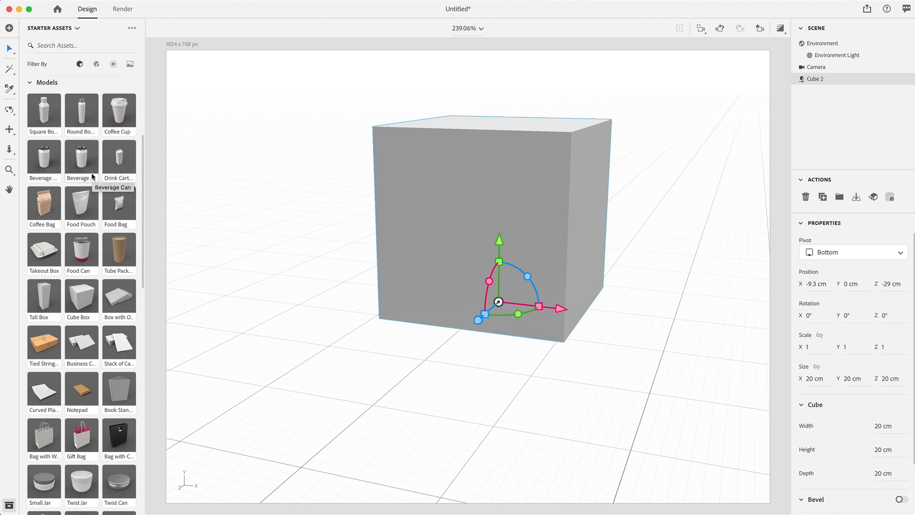
mouse_move(529, 290)
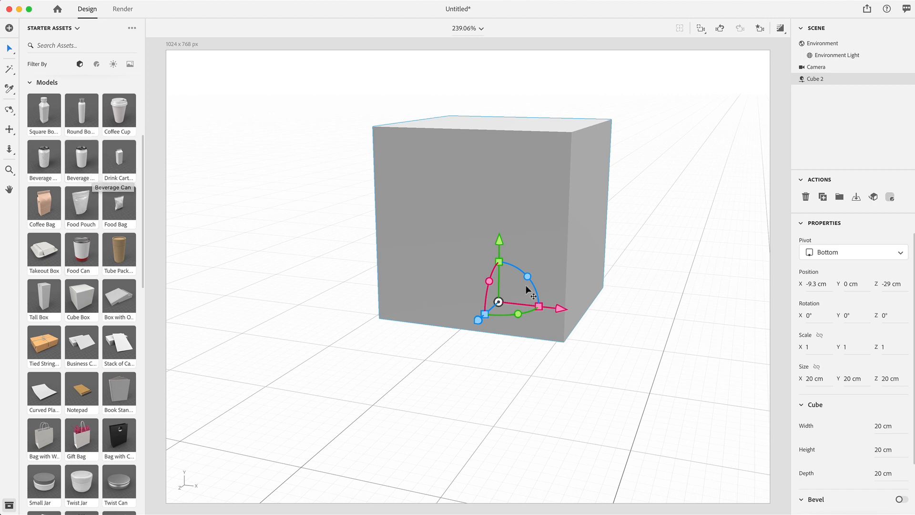
mouse_move(108, 212)
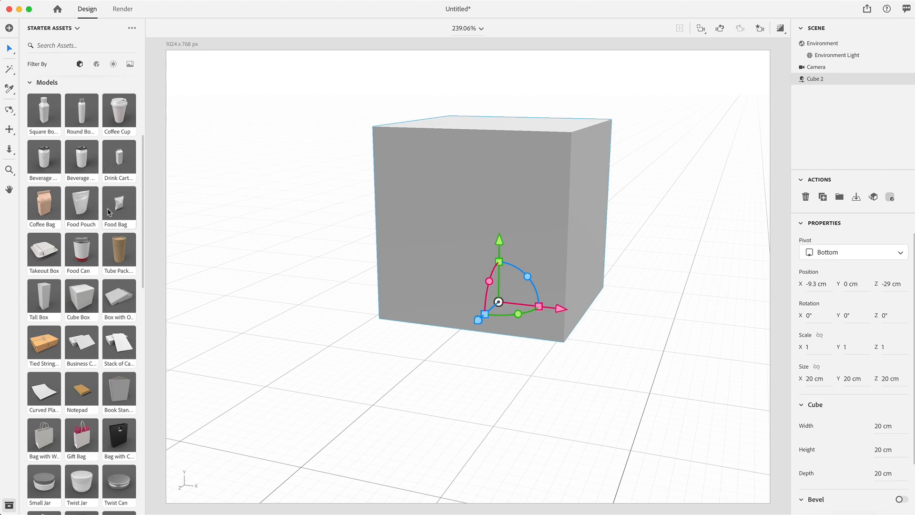
scroll("down", 3)
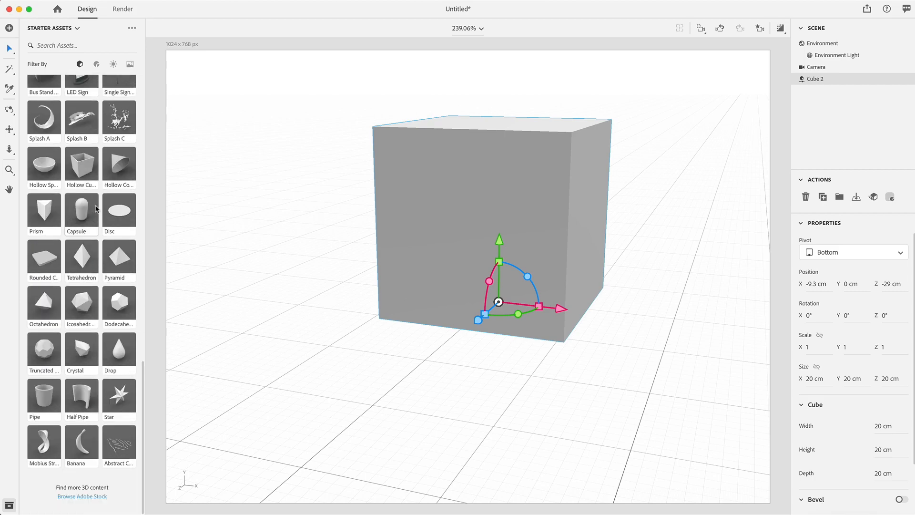
mouse_move(104, 342)
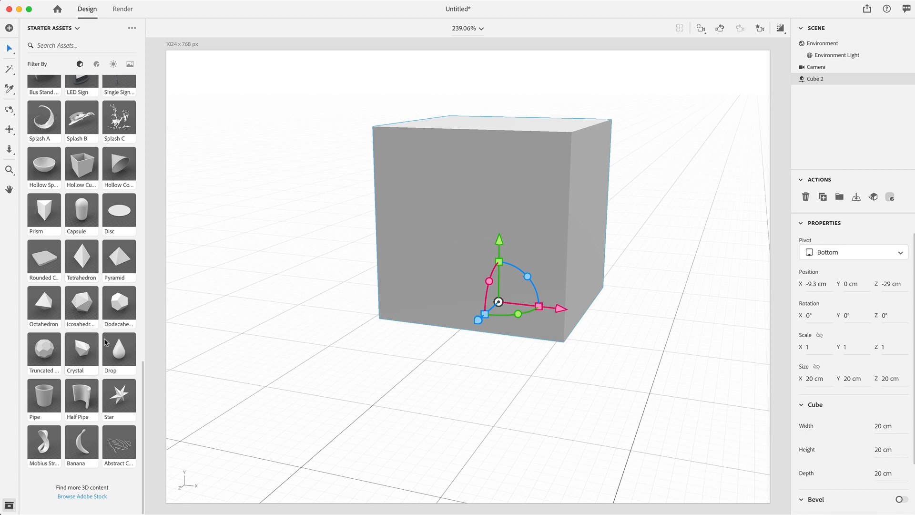
scroll("up", 3)
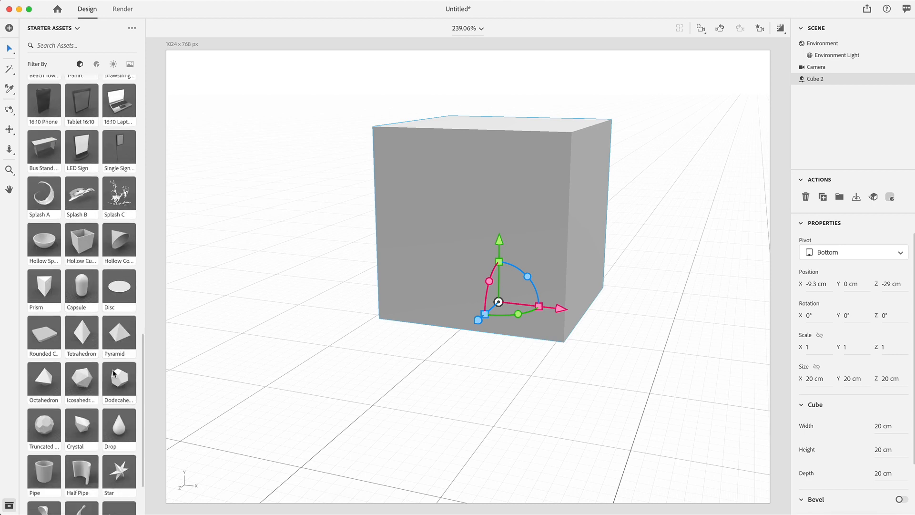
mouse_move(524, 217)
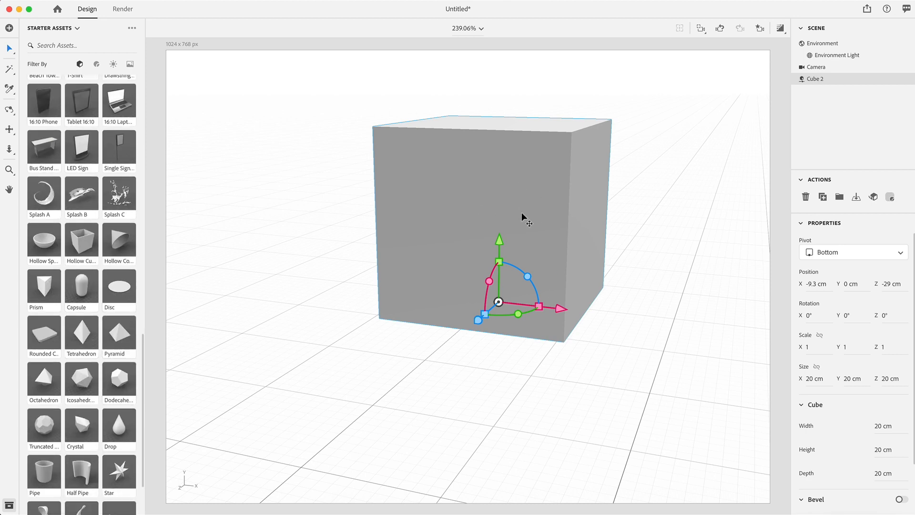
Step: Filter to Materials, try red Gelatin on the cube, then apply white plastic
left_click(96, 64)
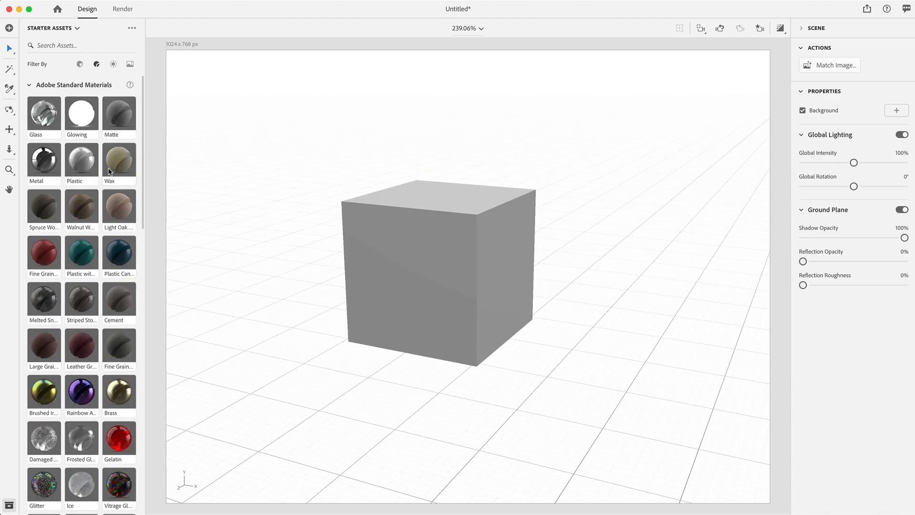
scroll("down", 3)
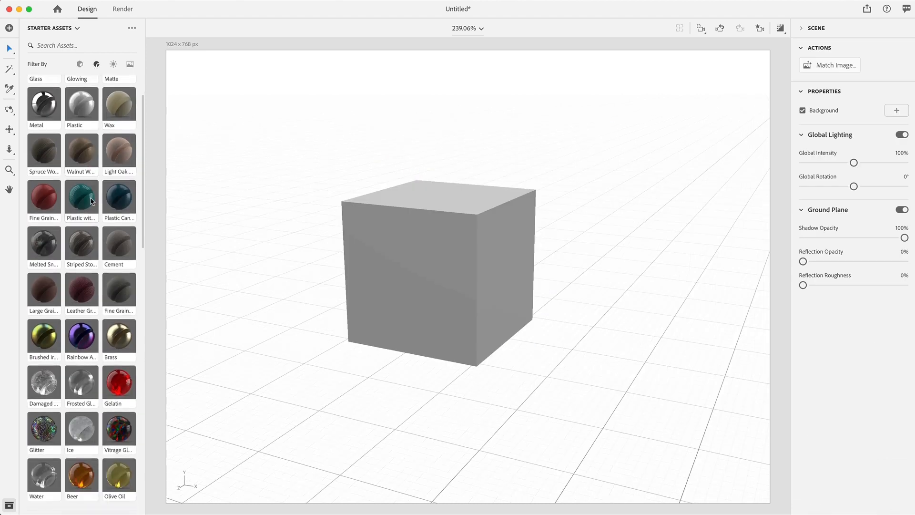
scroll("up", 3)
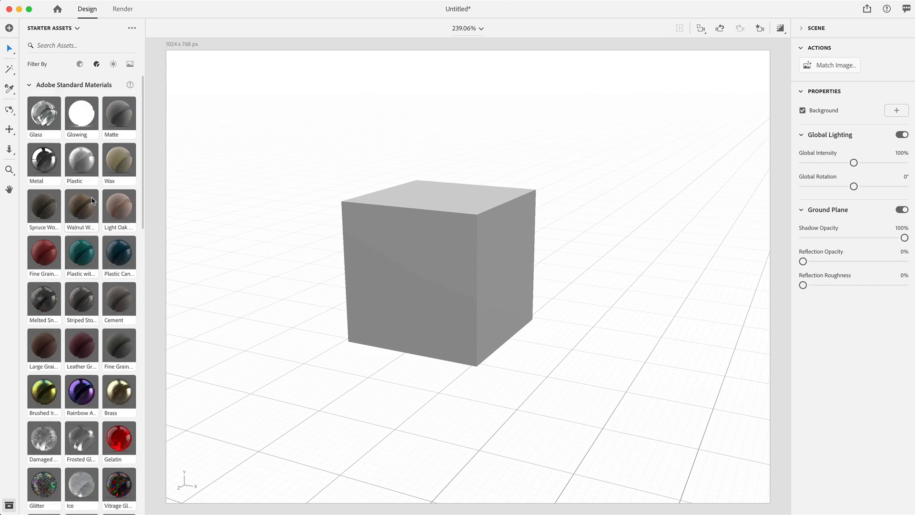
mouse_move(491, 242)
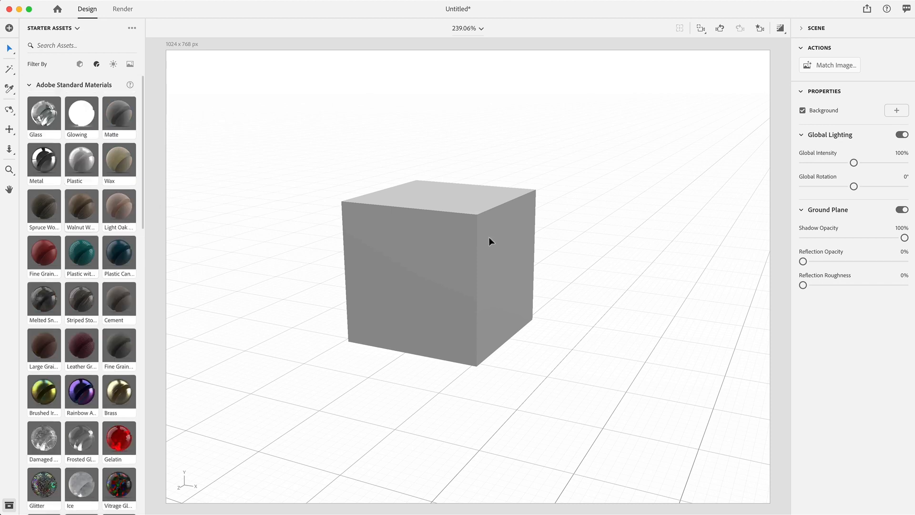
left_click(435, 275)
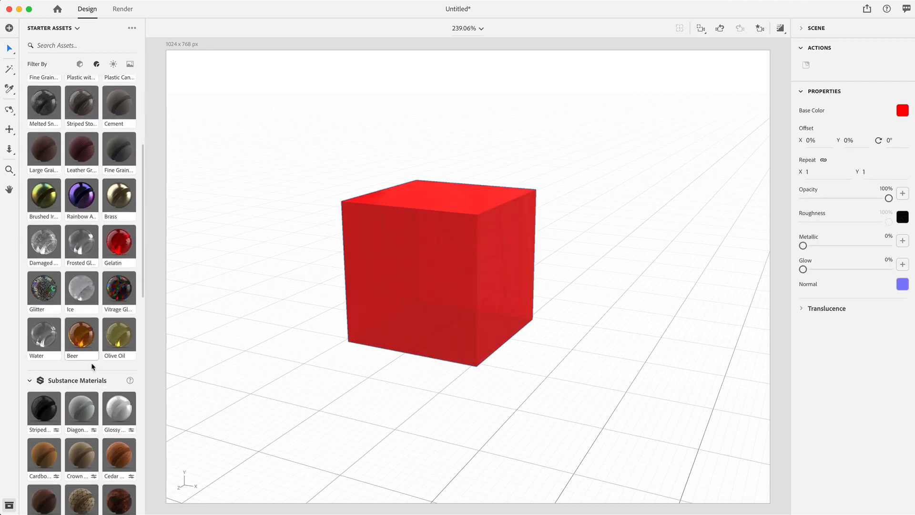
scroll("up", 3)
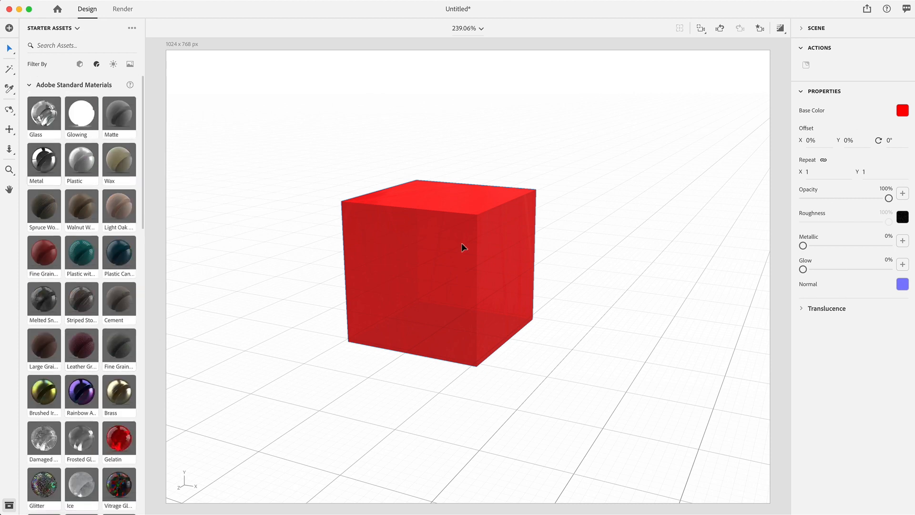
left_click(444, 263)
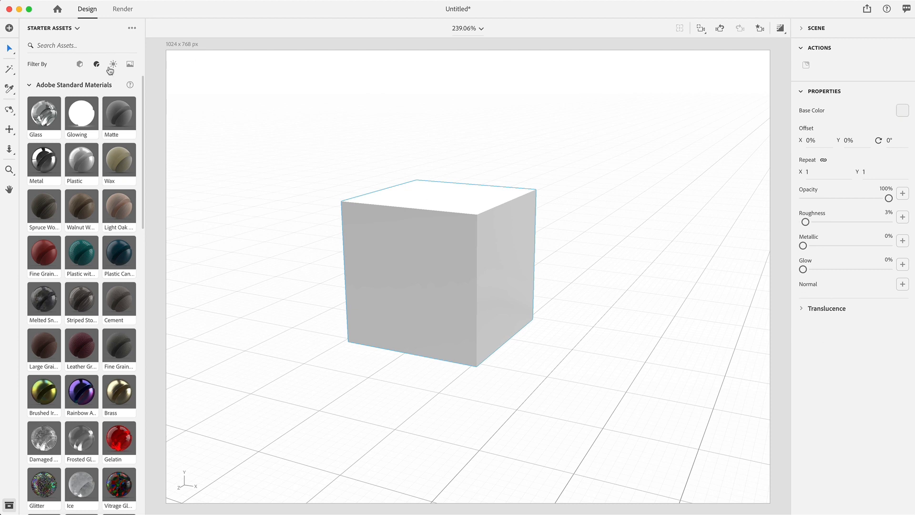
Step: Apply the Studio Color Stage environment light and enable Render Preview
left_click(112, 63)
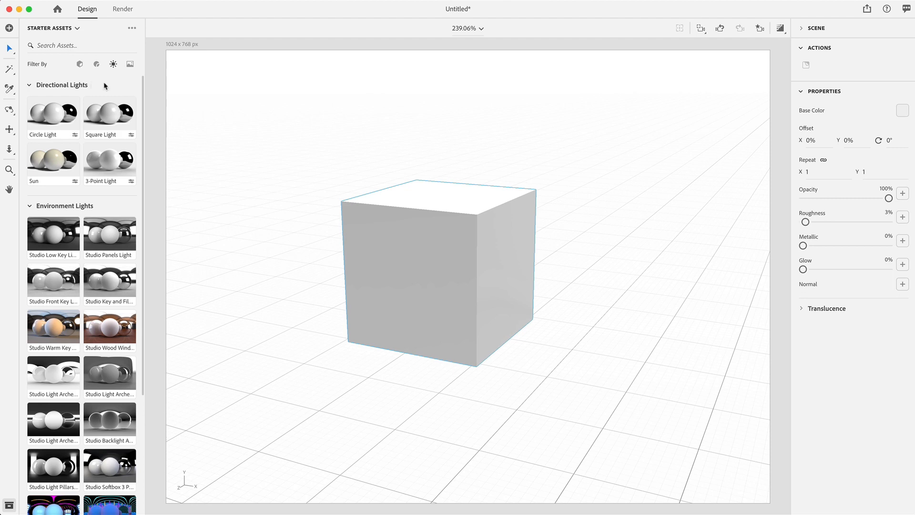
mouse_move(97, 201)
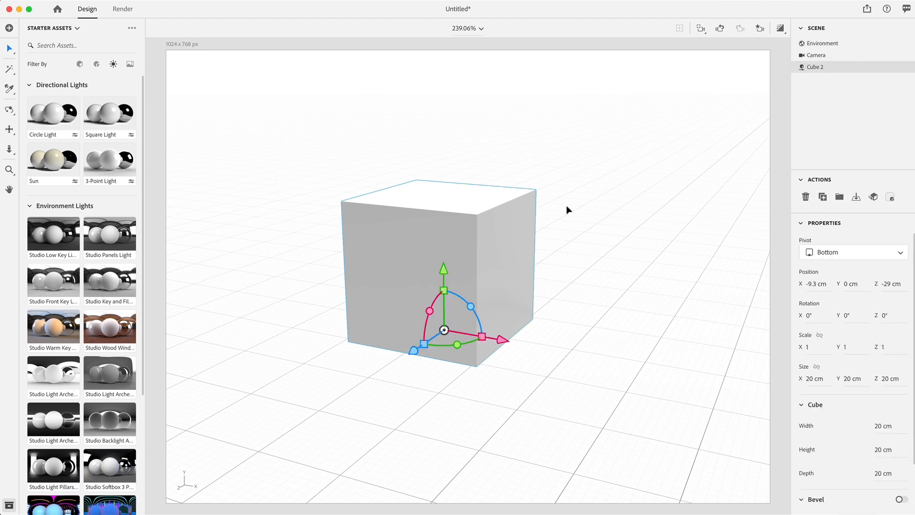
mouse_move(731, 86)
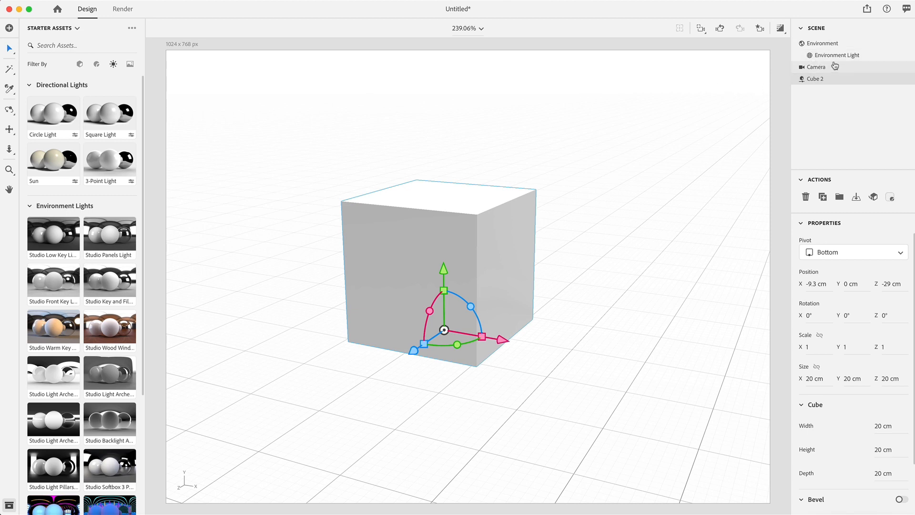
mouse_move(837, 54)
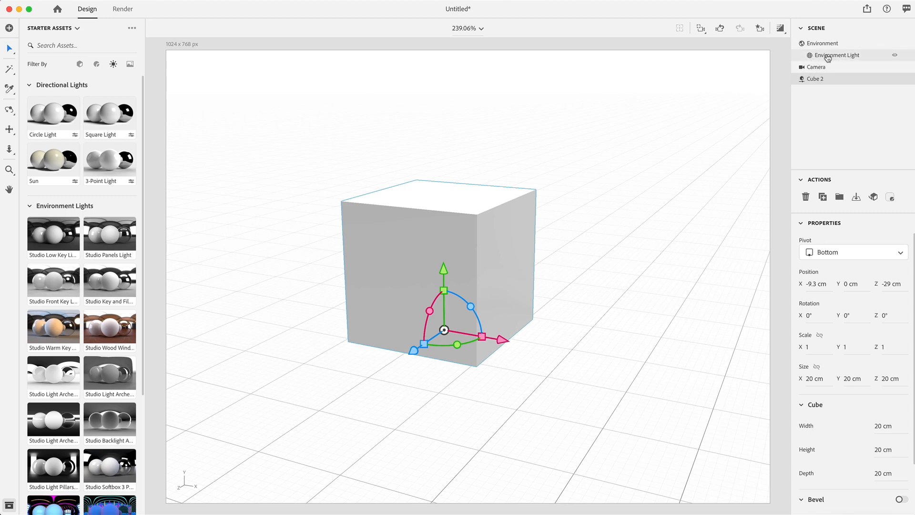
left_click(837, 55)
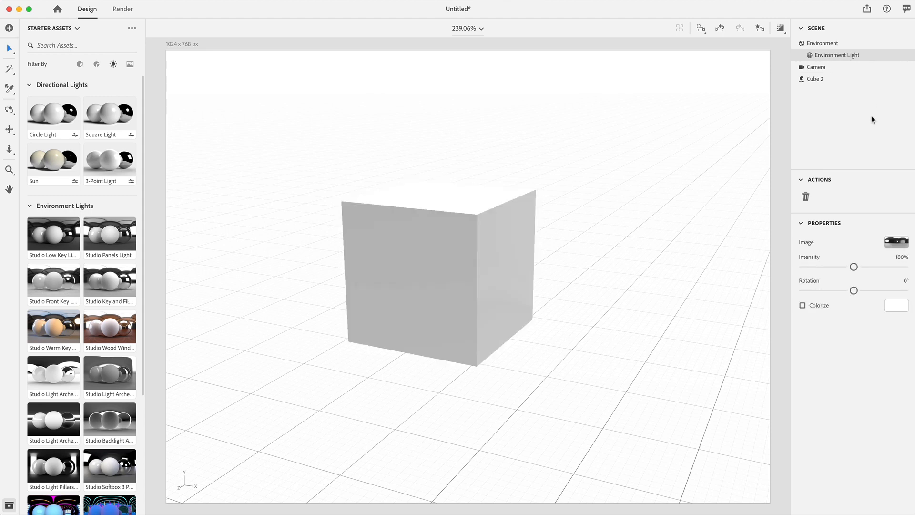
mouse_move(856, 174)
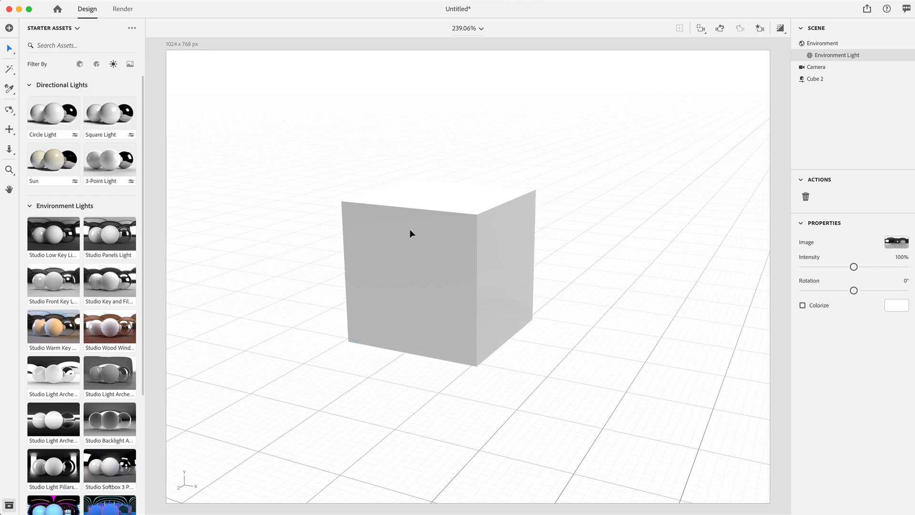
mouse_move(746, 89)
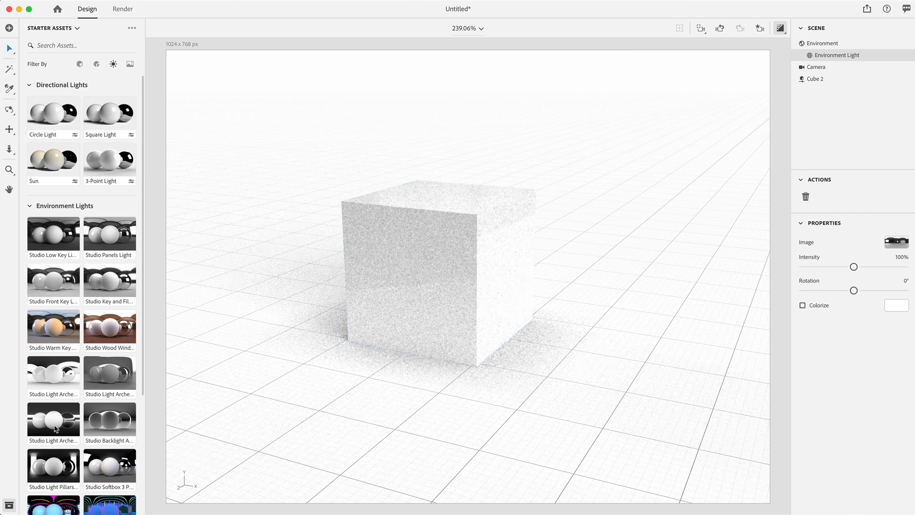
scroll("down", 3)
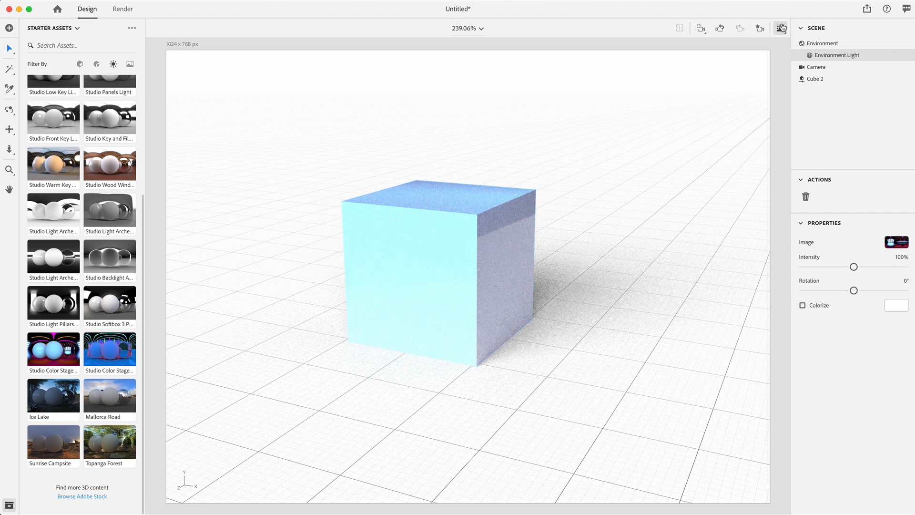
Step: Turn off the render preview and add a Sun directional light to the scene
left_click(903, 55)
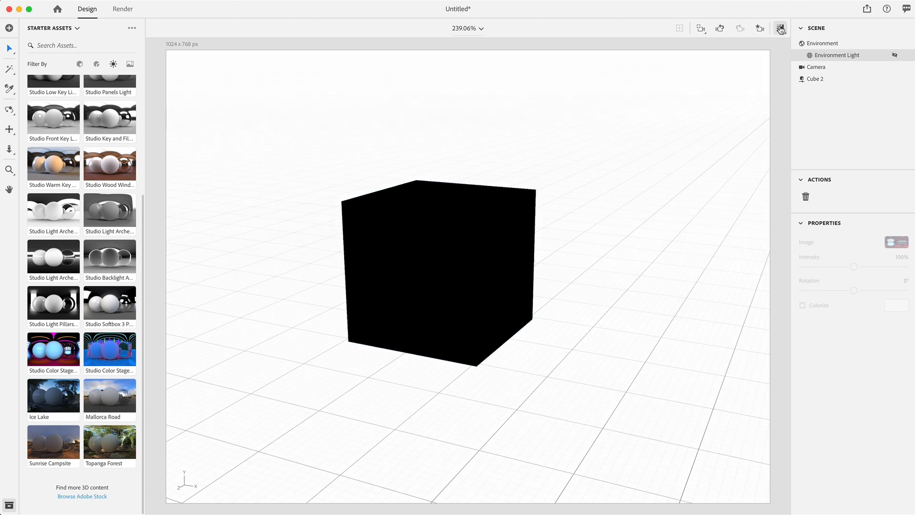
scroll("up", 3)
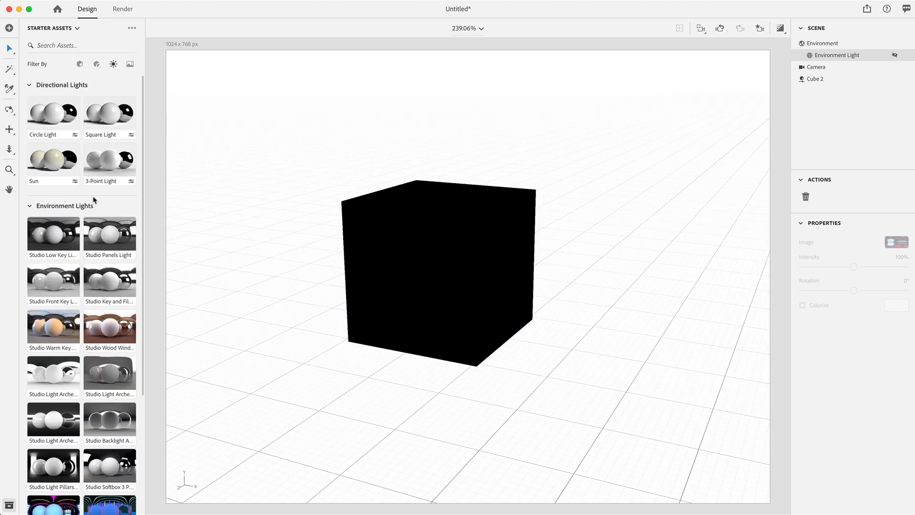
mouse_move(64, 130)
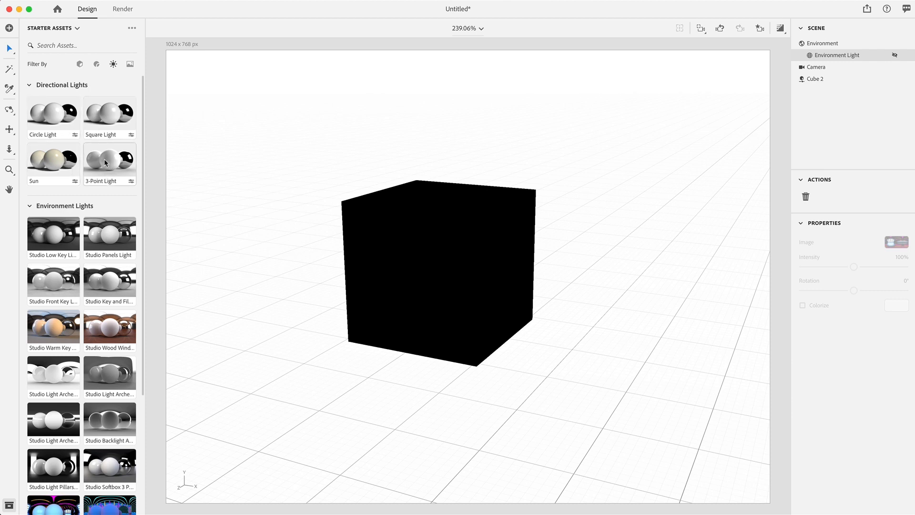
double_click(53, 159)
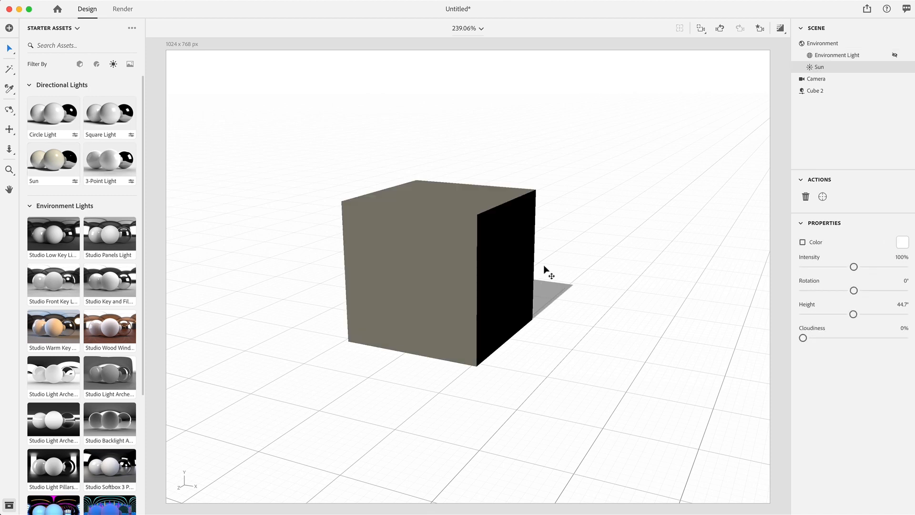
left_click(818, 91)
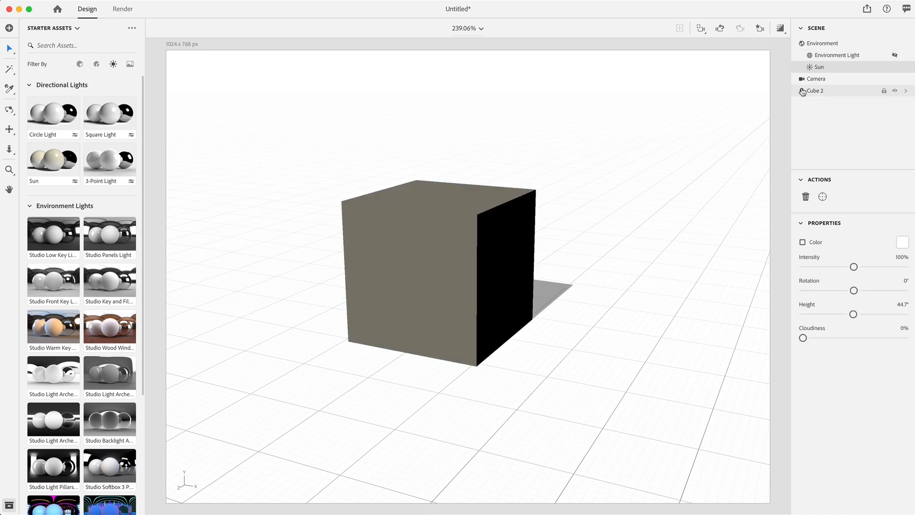
left_click(839, 55)
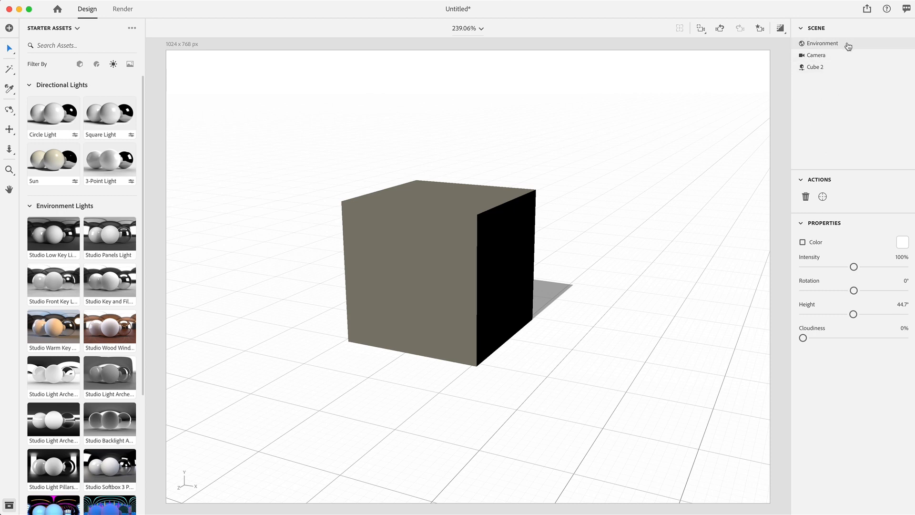
Step: Hide the Sun light and apply a neutral studio environment light
left_click(821, 43)
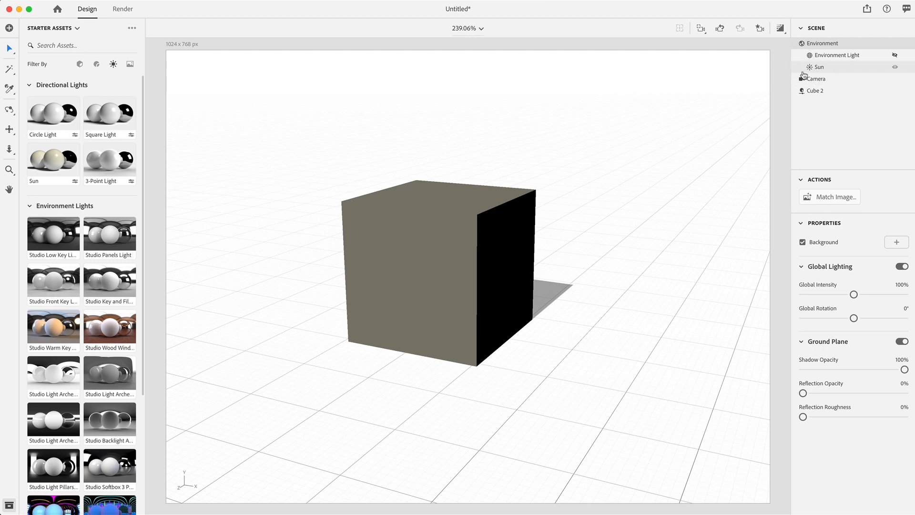
left_click(781, 29)
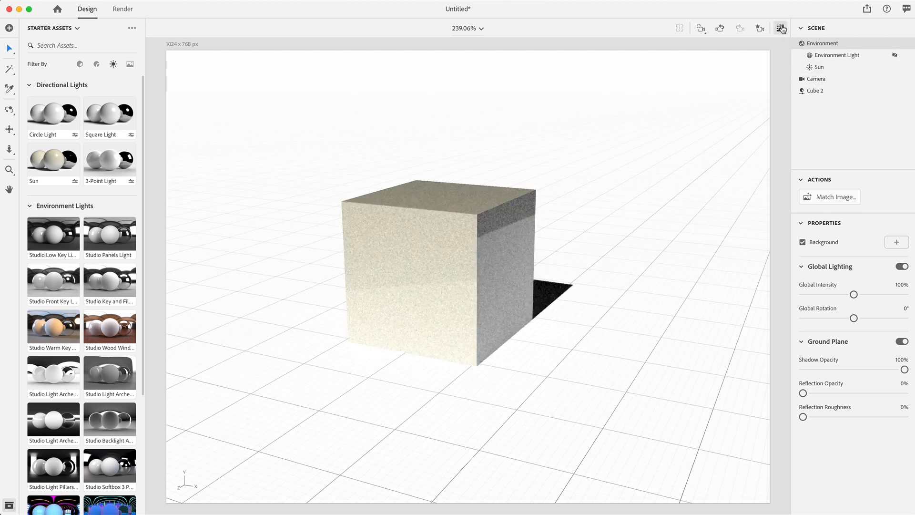
left_click(780, 28)
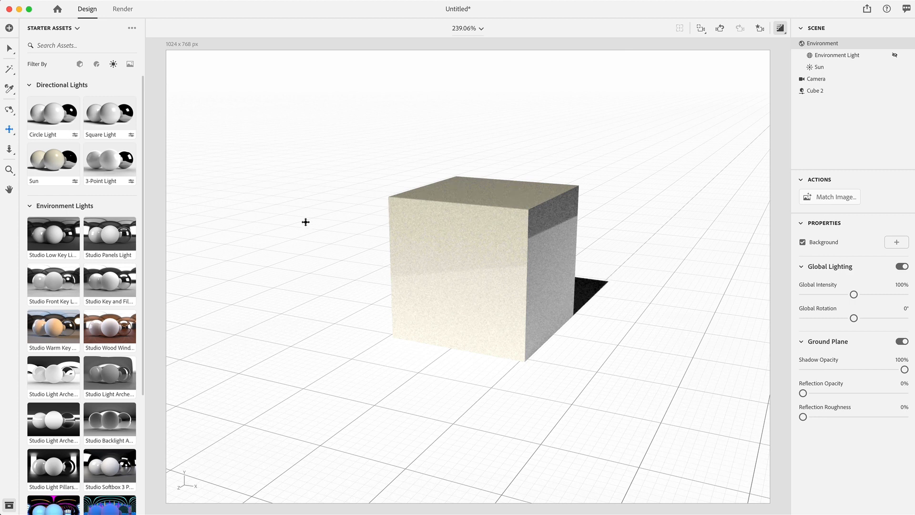
mouse_move(628, 153)
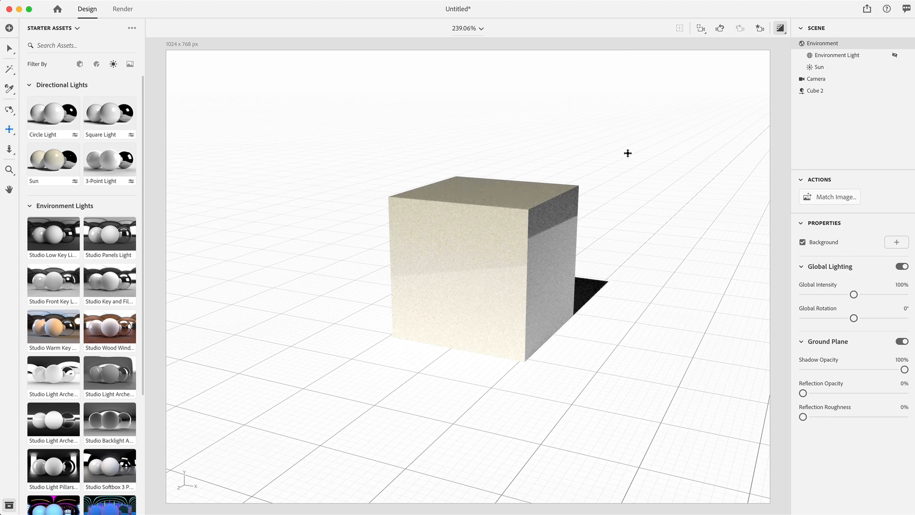
left_click(818, 66)
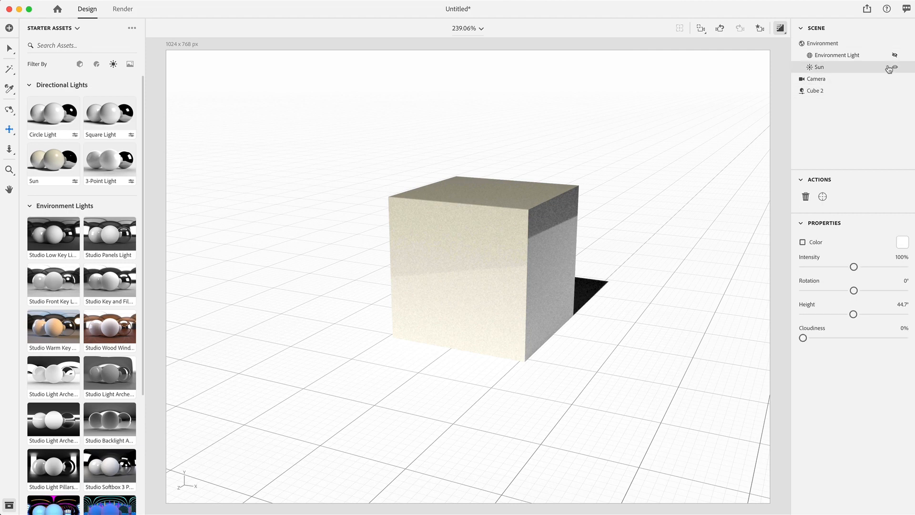
left_click(894, 67)
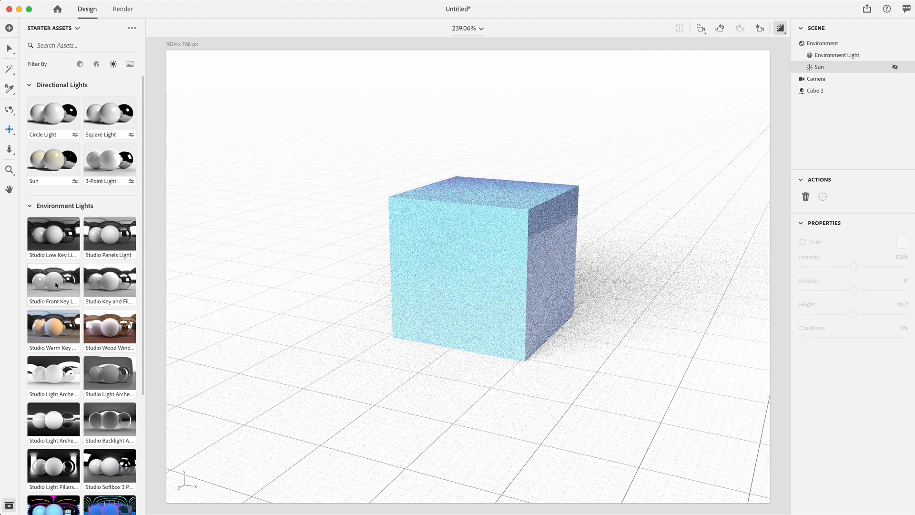
left_click(838, 55)
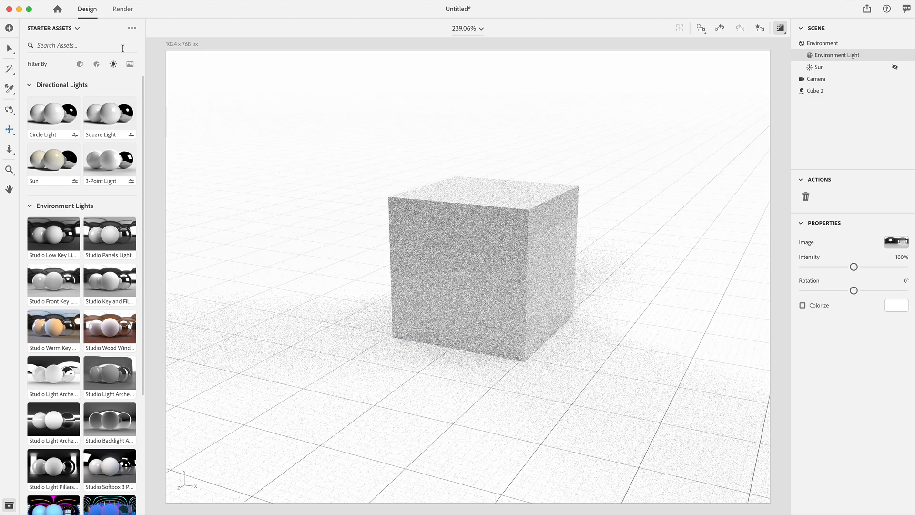
Step: Filter Starter Assets to images and apply City Backdrop as the scene background
left_click(130, 64)
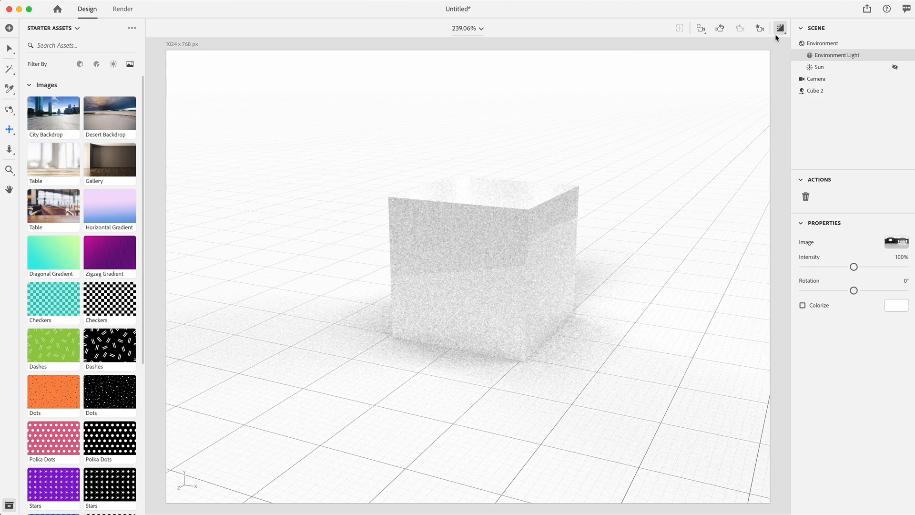
left_click(822, 43)
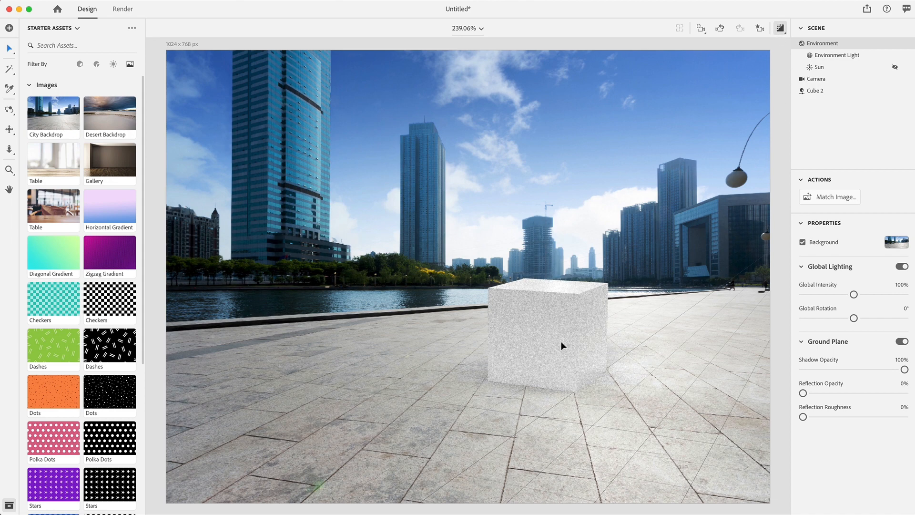
mouse_move(508, 144)
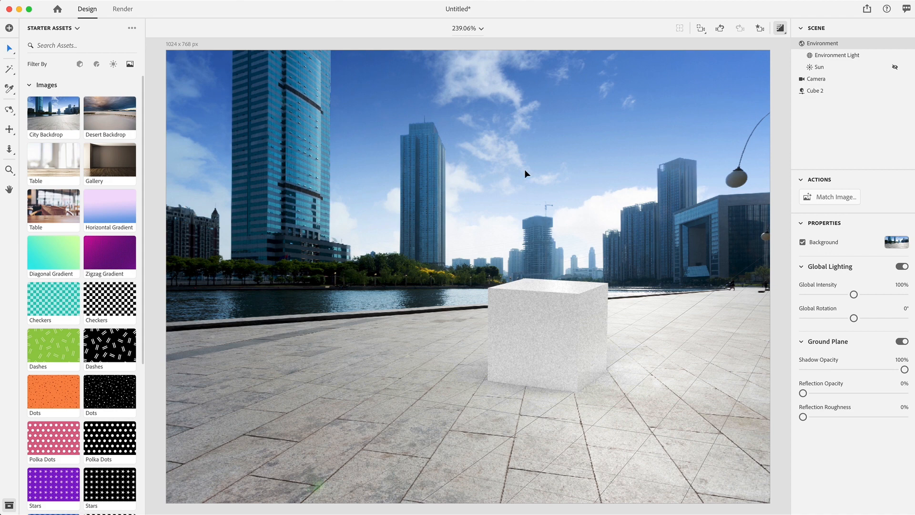
Step: Disable live preview and Environment Light, leaving the Sun rotated to 128° as the only light
left_click(896, 67)
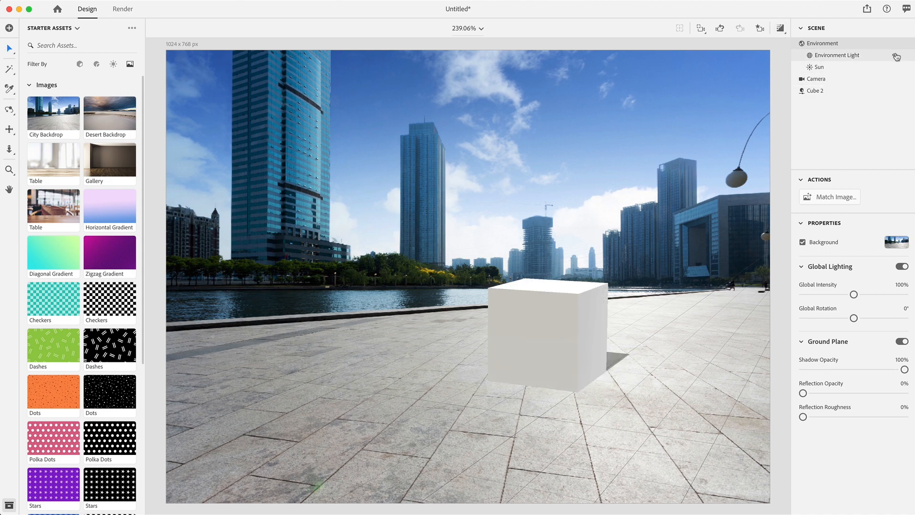
left_click(895, 54)
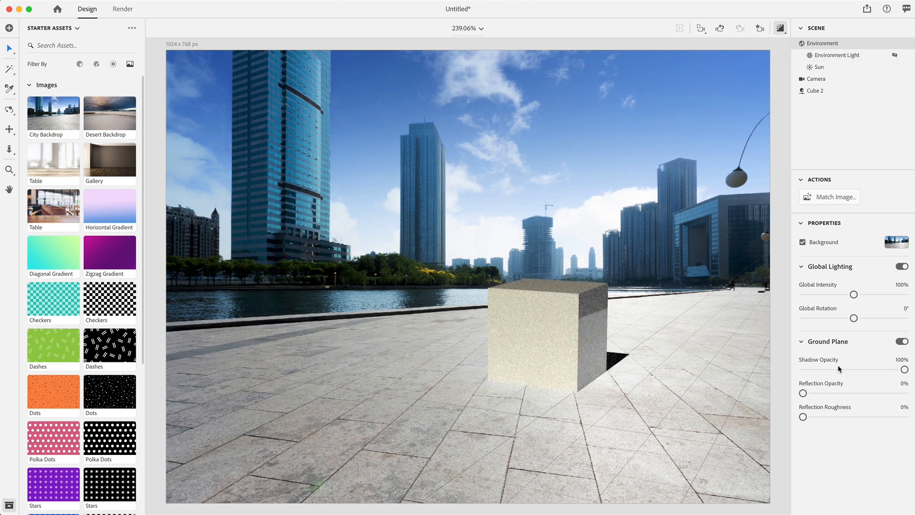
left_click(817, 67)
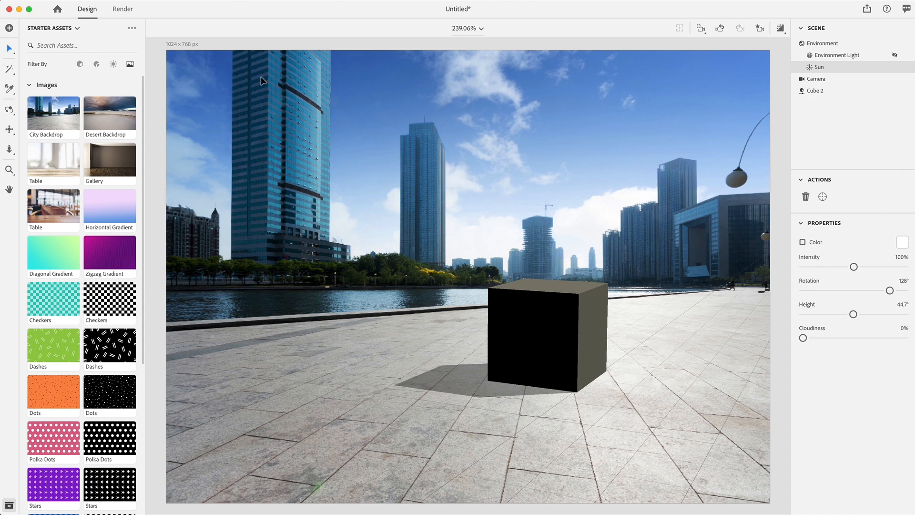
left_click(123, 8)
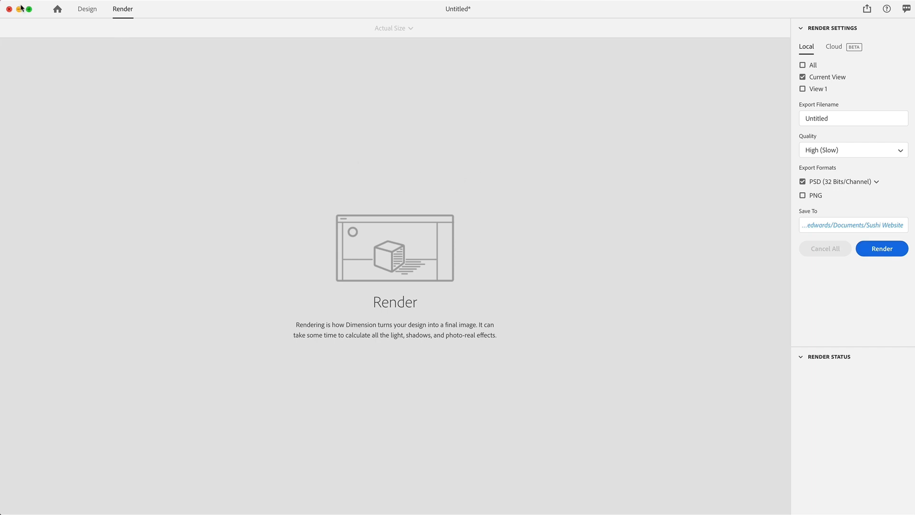
left_click(86, 9)
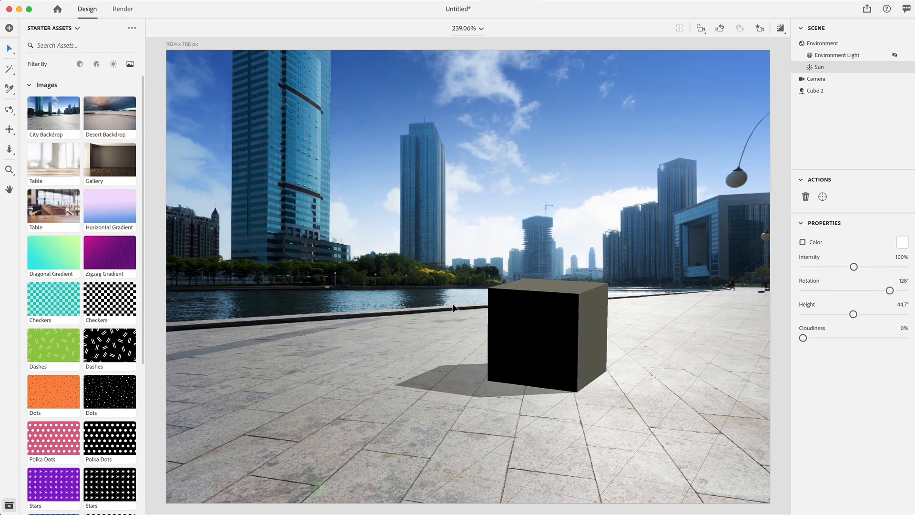